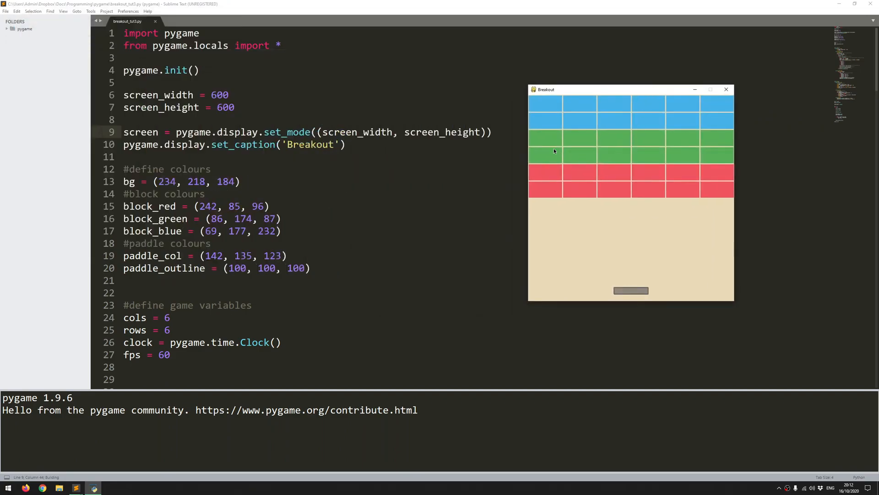
pyautogui.moveTo(610, 109)
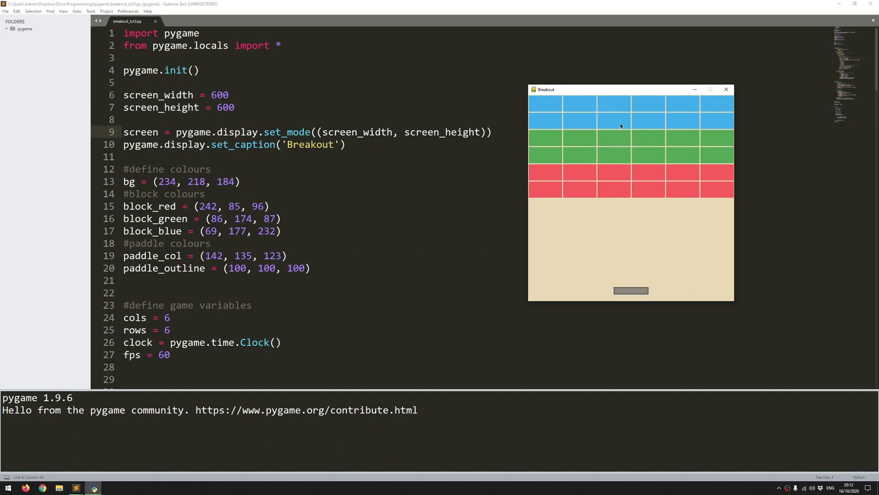
pyautogui.moveTo(640, 292)
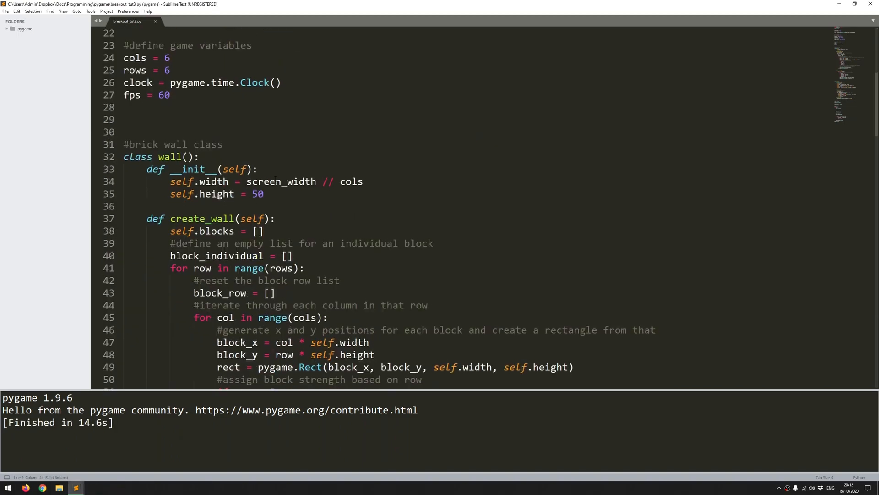
# - Scroll down the script to the blank lines after the paddle's draw method
pyautogui.scroll(-3)
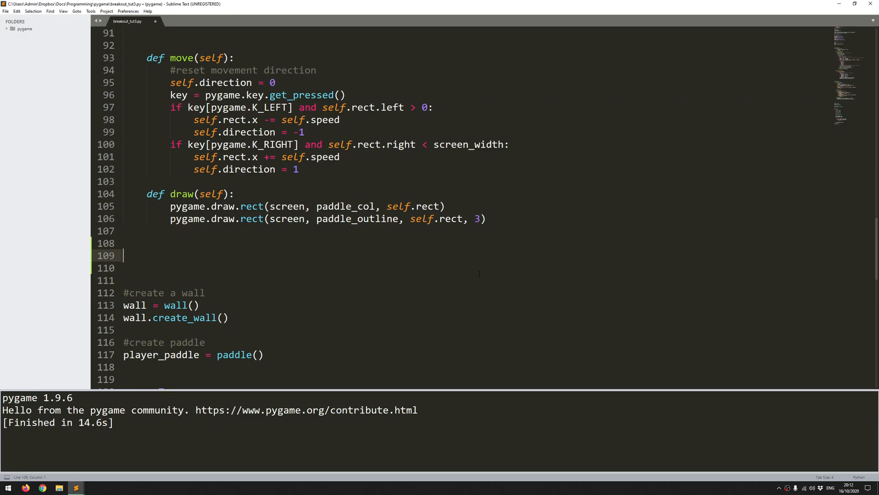
# - Write '#ball class', 'class game_ball():' and 'def __init__(self, x, y):' after the paddle code
pyautogui.write('#ball c')
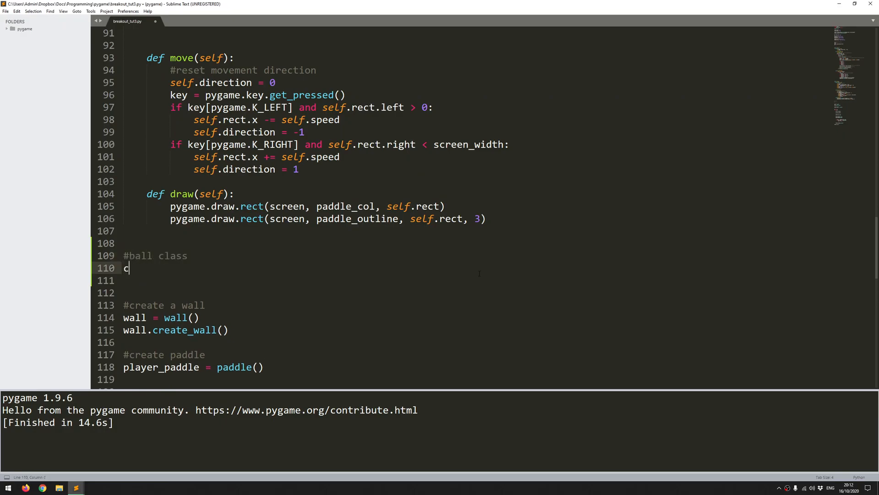
pyautogui.write('lass game_ball():')
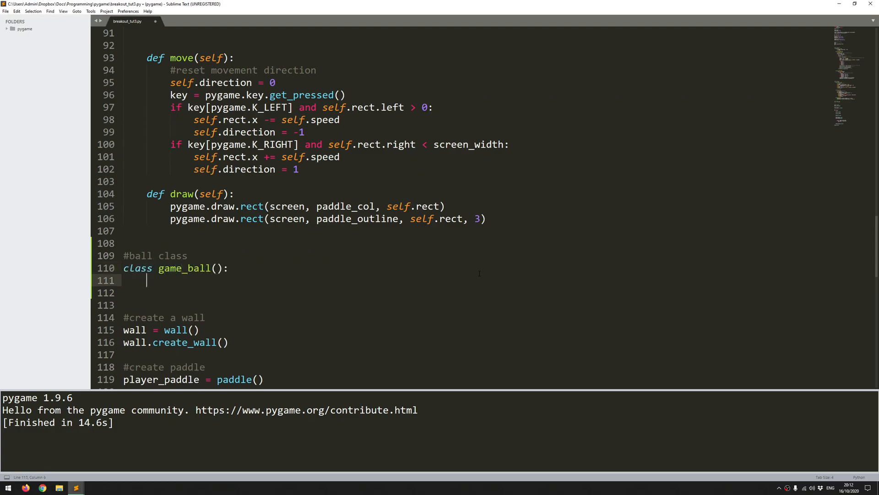
pyautogui.write('def __init')
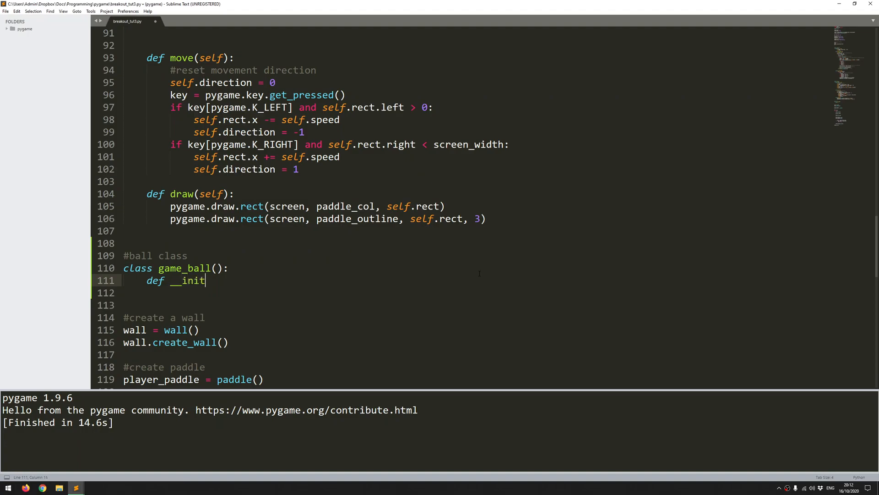
pyautogui.write('__(self, x')
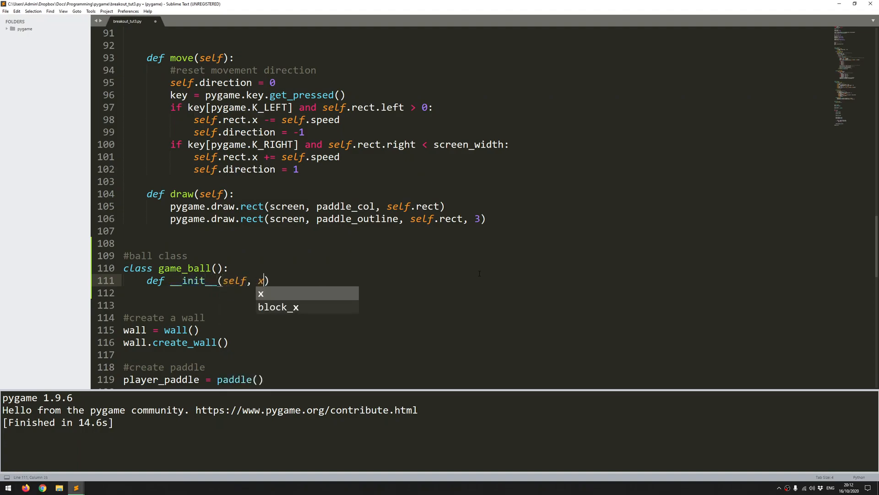
pyautogui.write(', y):')
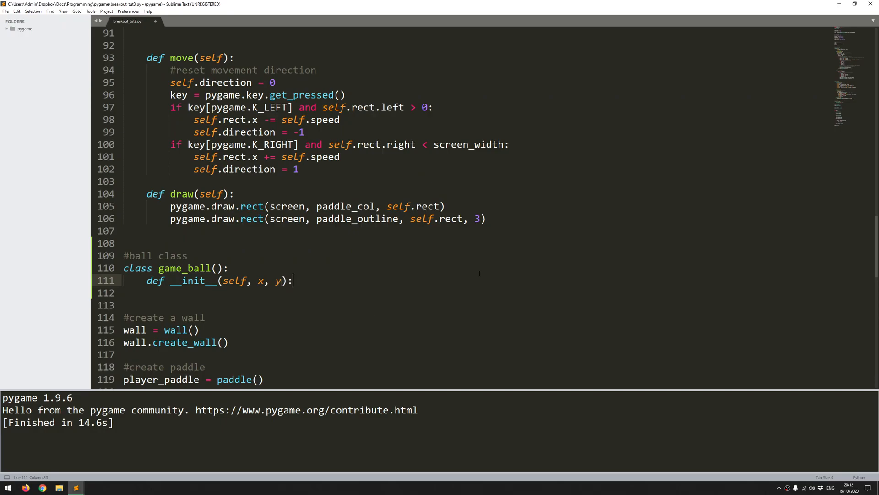
pyautogui.press('enter')
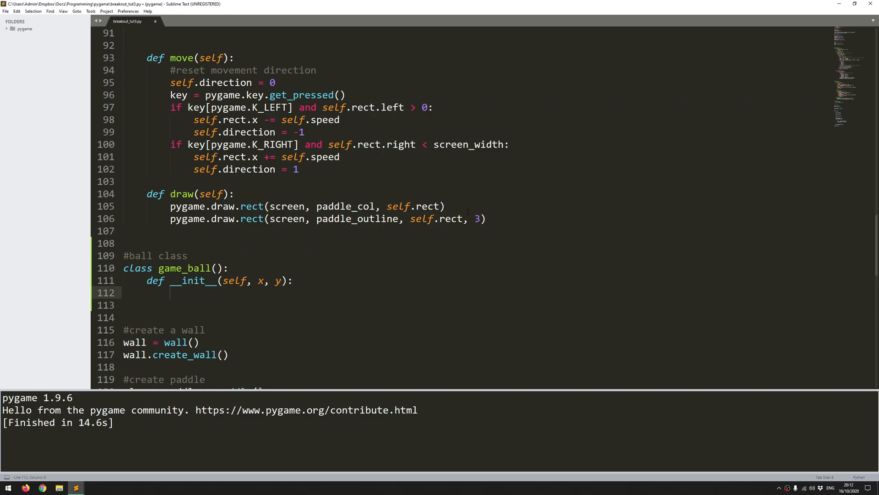
# - Set self.ball_rad = 10 as the first line of the constructor
pyautogui.write('self.')
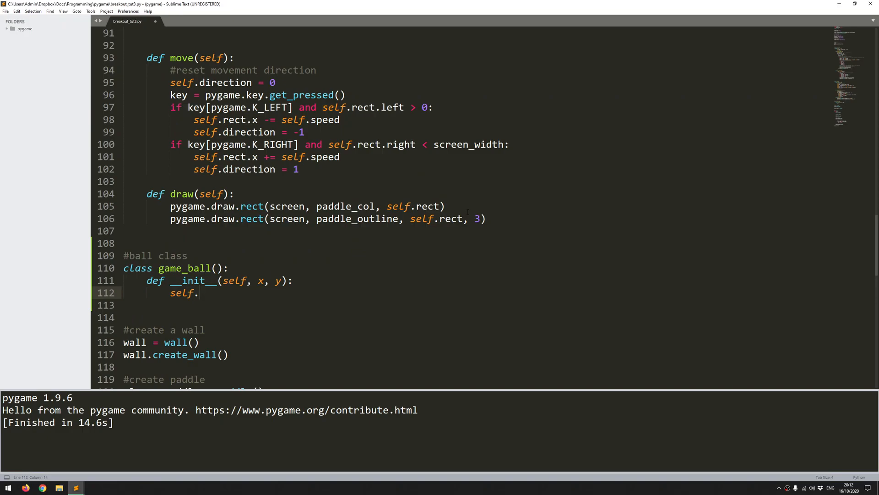
pyautogui.write('ball')
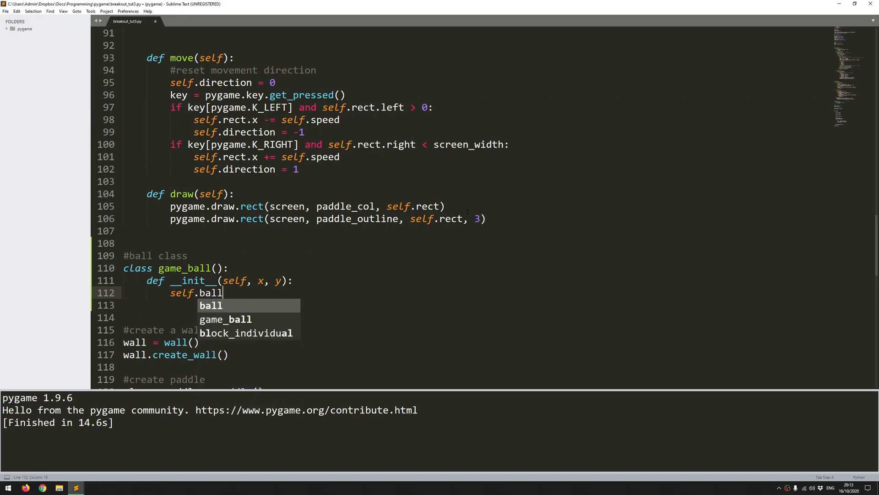
pyautogui.write('_rad')
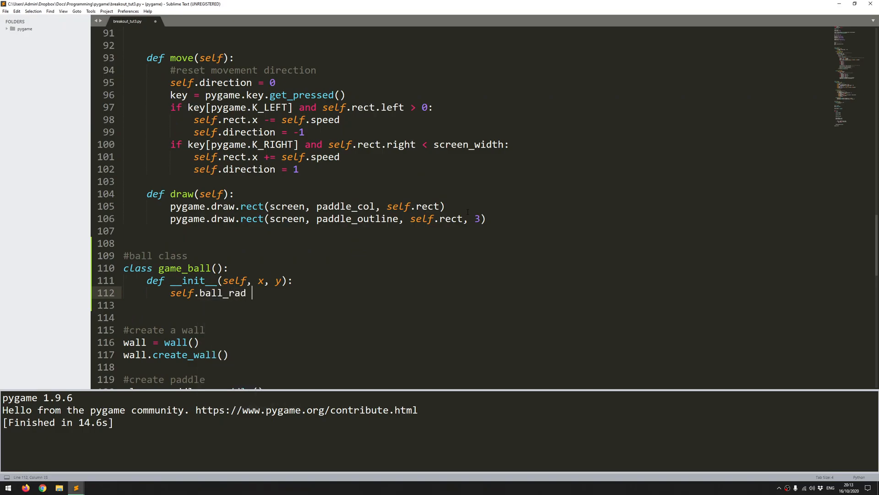
pyautogui.write('= 10')
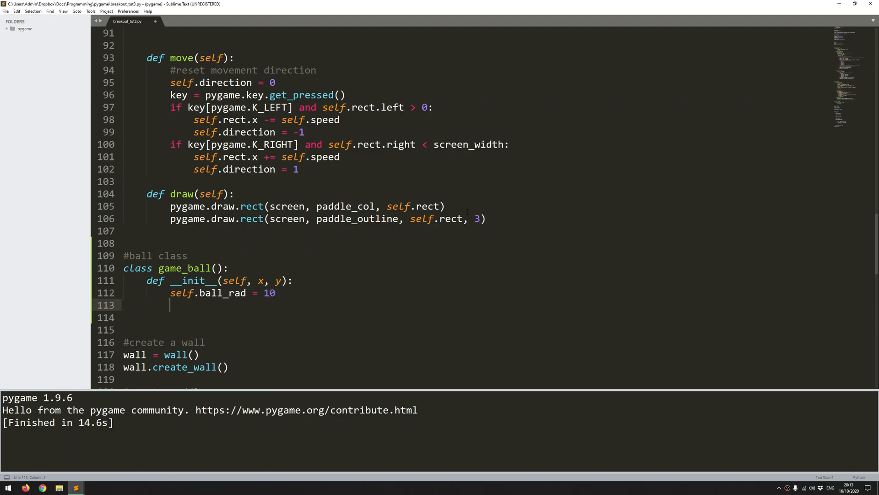
# - Add self.x = x - self.ball_rad and self.y = y, then begin the next self attribute
pyautogui.write('self.')
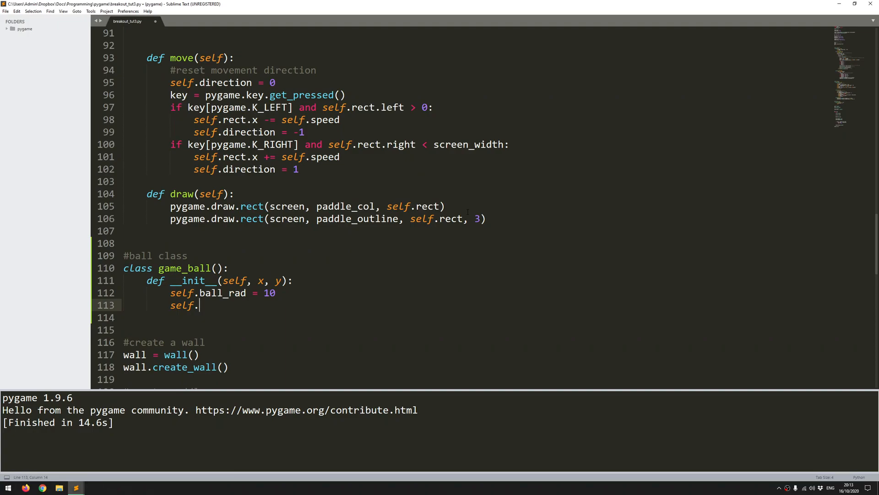
pyautogui.write('x')
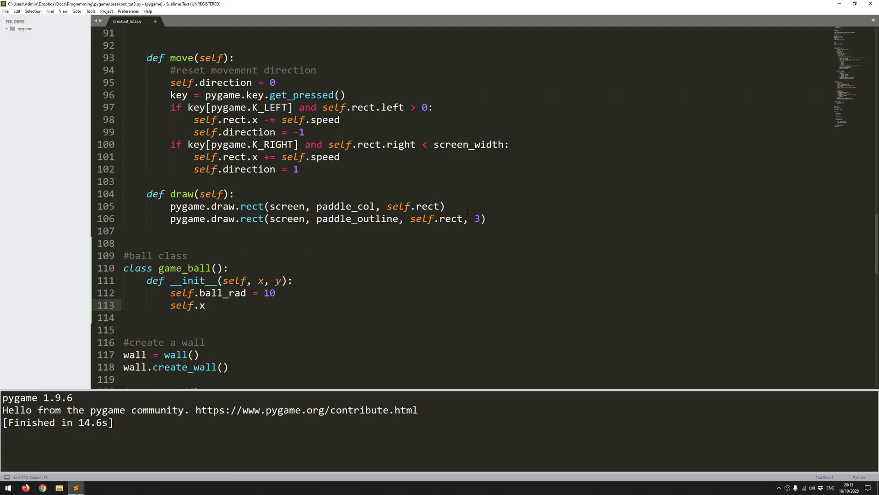
pyautogui.write('=')
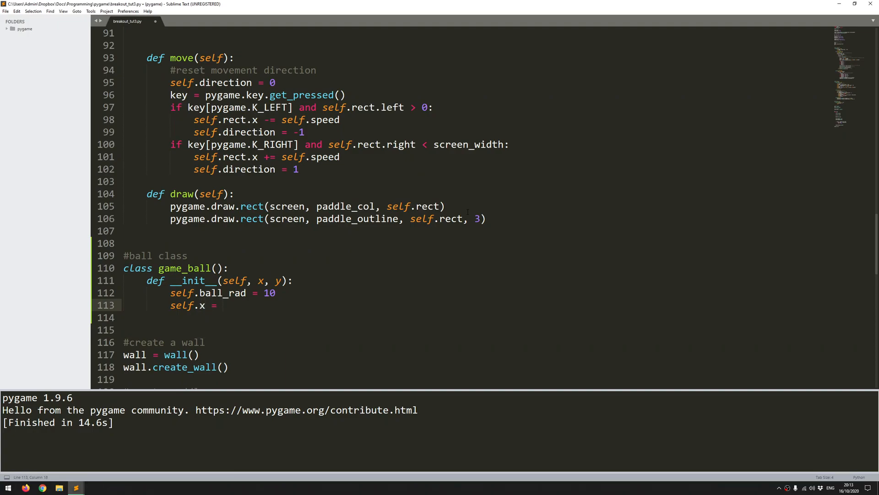
pyautogui.write('x')
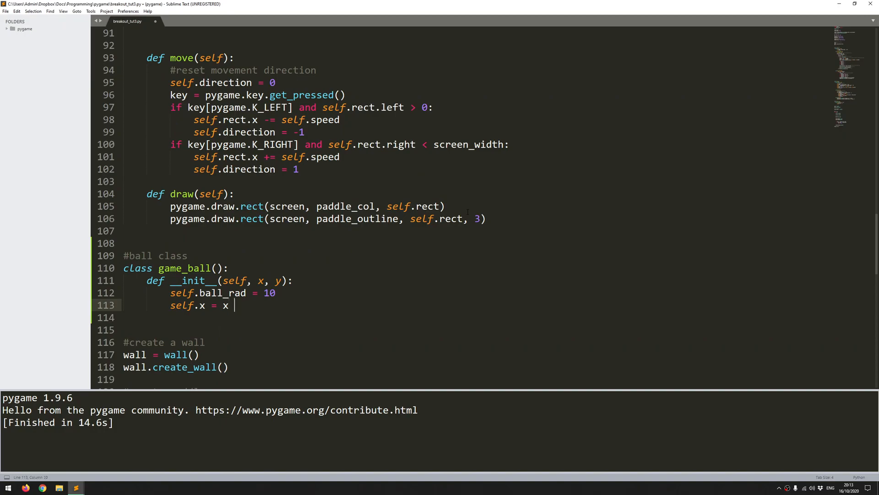
pyautogui.write('-')
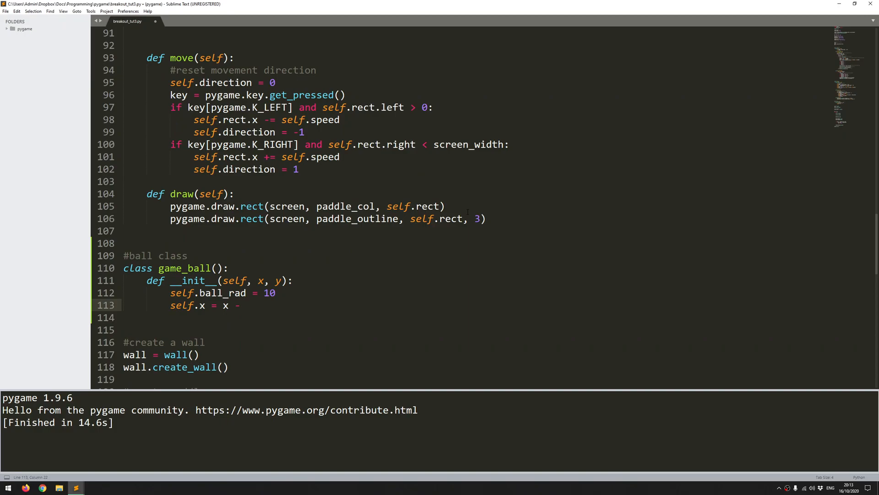
pyautogui.write('self.ball')
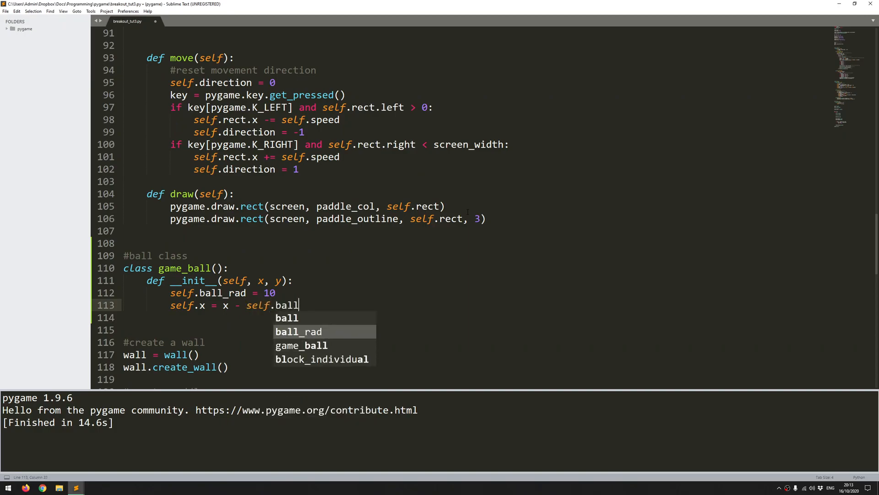
pyautogui.press('Tab')
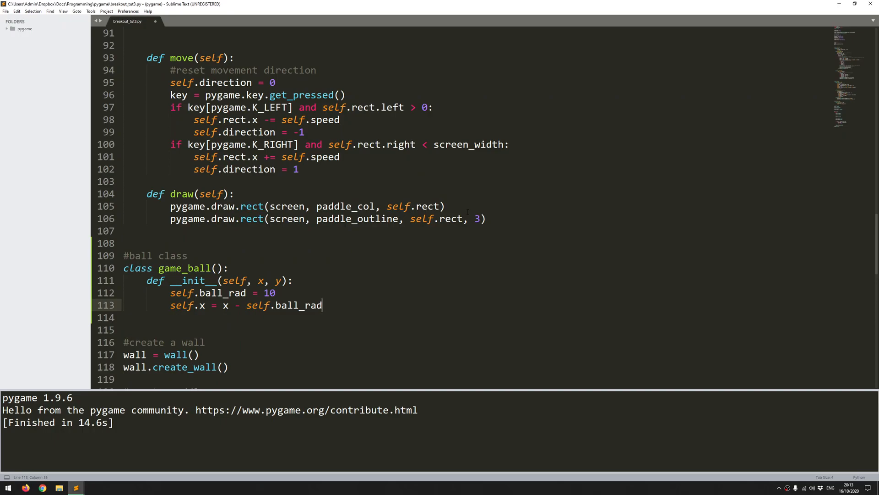
pyautogui.write('self.')
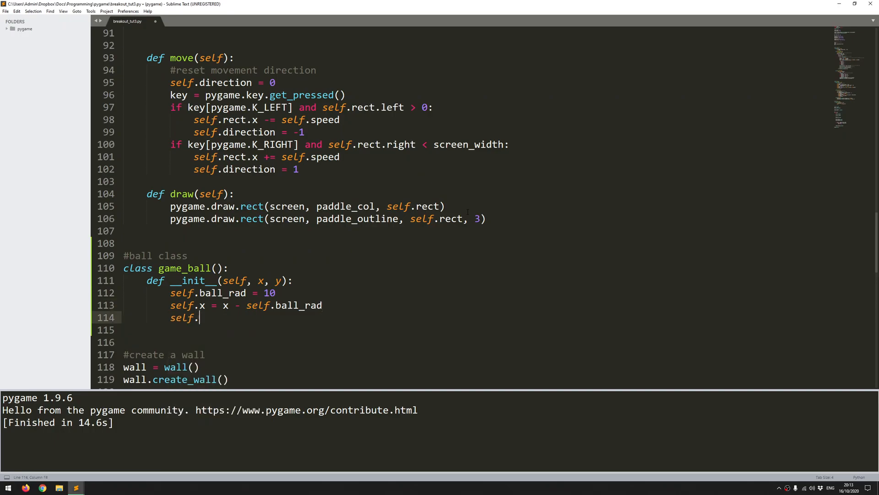
pyautogui.write('y = y')
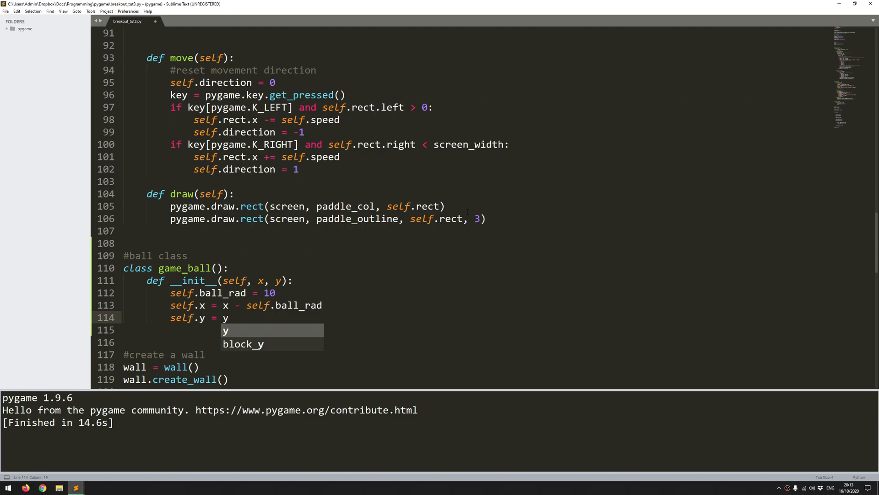
pyautogui.write('self.')
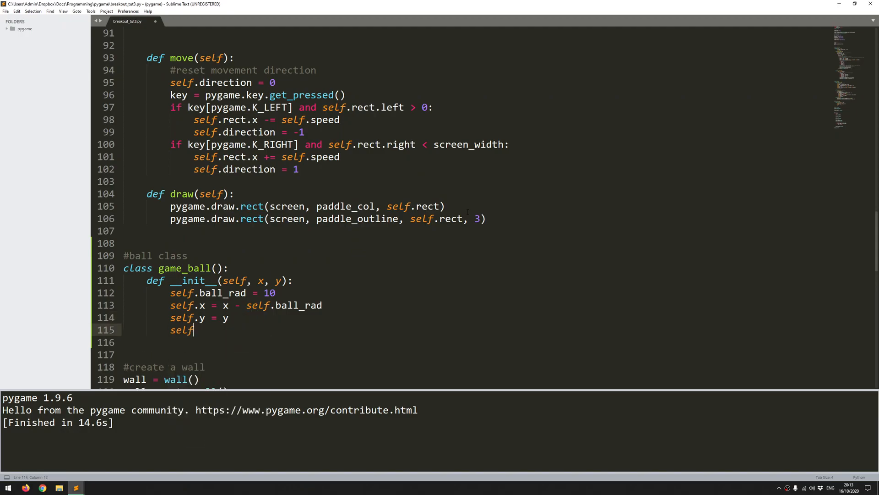
# - Assign self.rect = Rect(self.x, self.y, self.ball_rad * 2, self.ball_rad * 2)
pyautogui.write('.rect = e')
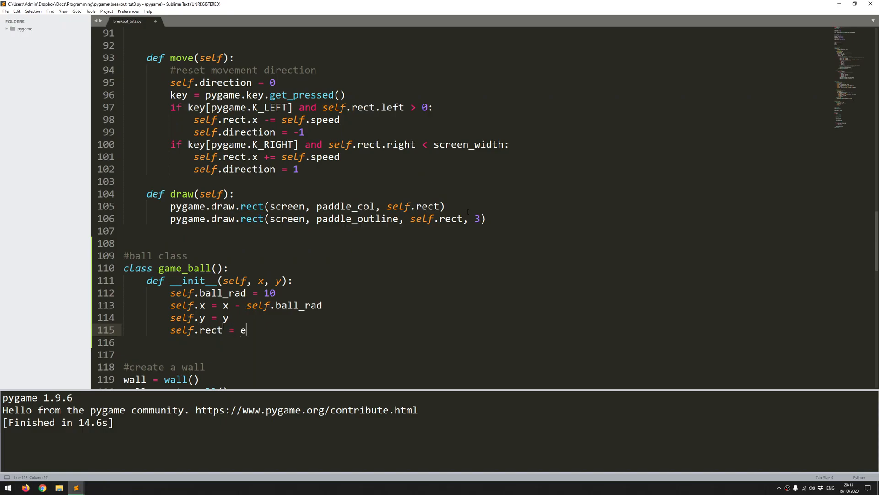
pyautogui.write('Rect')
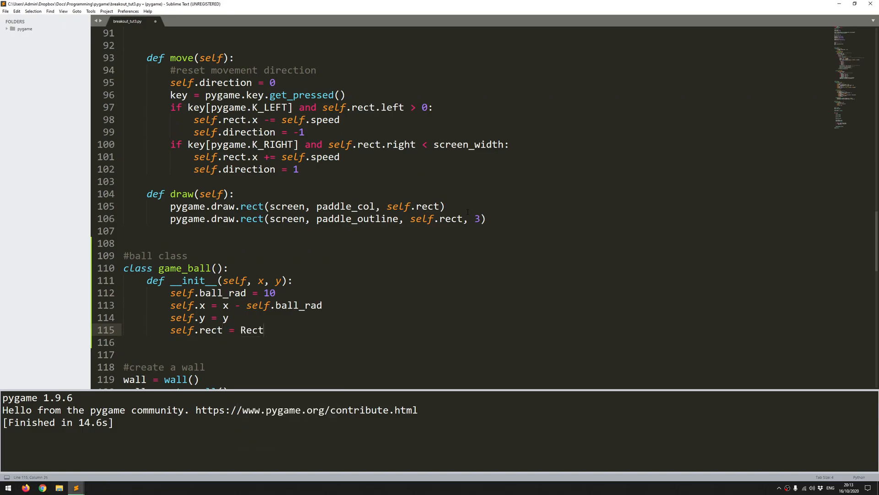
pyautogui.write('(self.x, self')
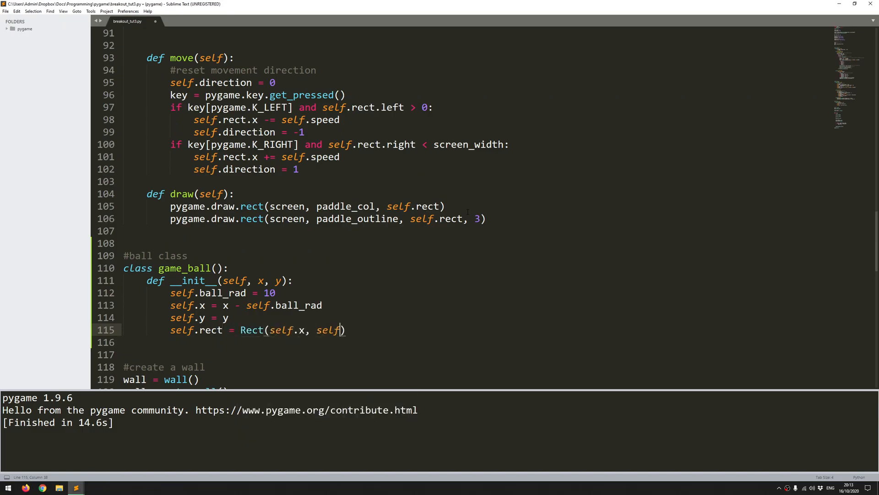
pyautogui.write('.y,')
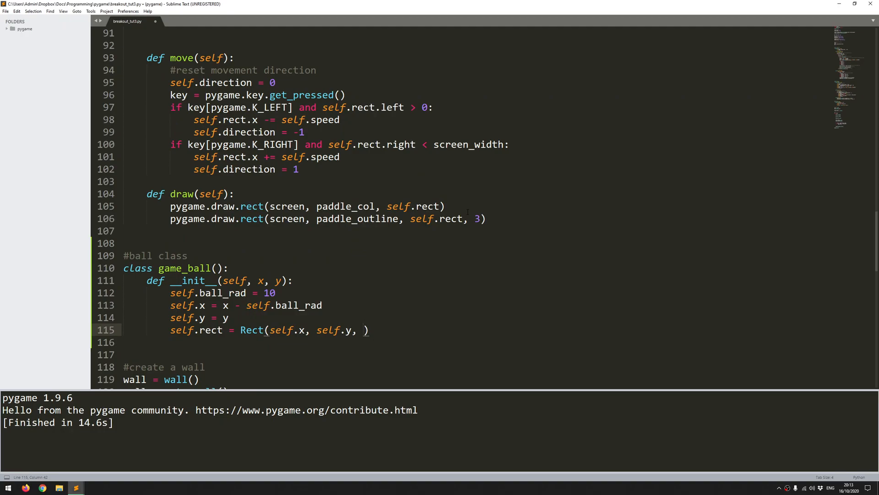
pyautogui.write('se')
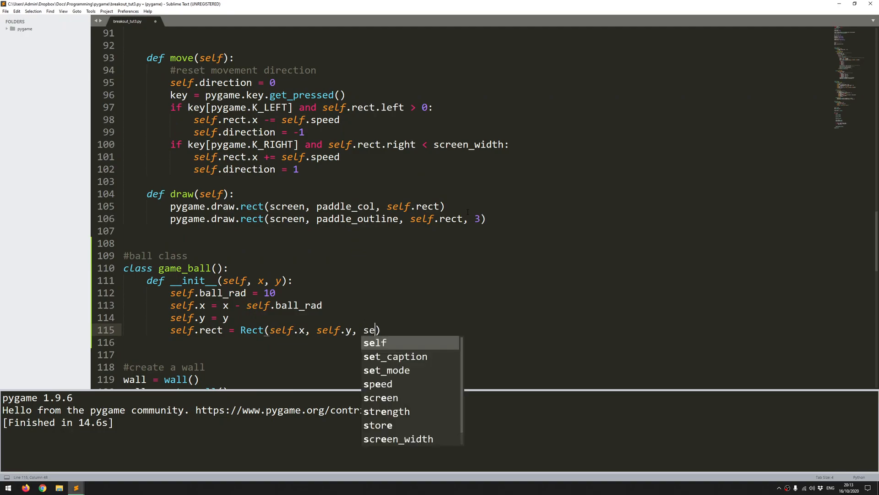
pyautogui.write('lf.ball_rad')
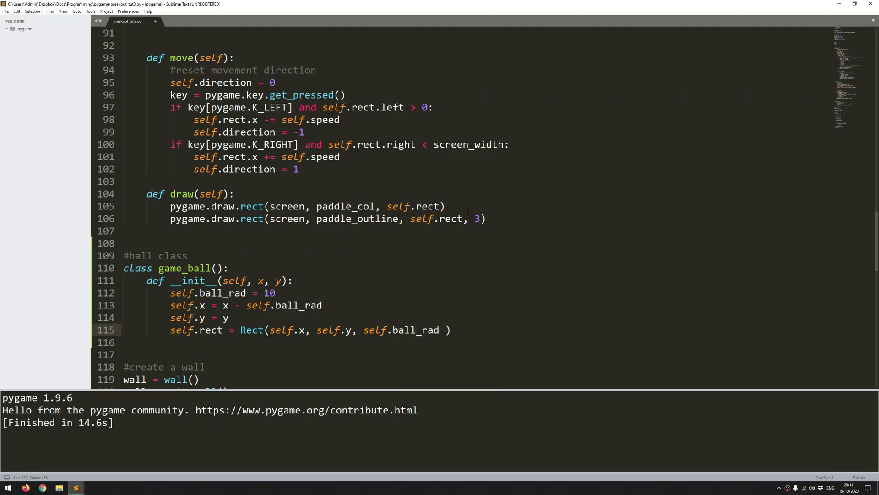
pyautogui.write('* 2,  self.ball_rad * 2')
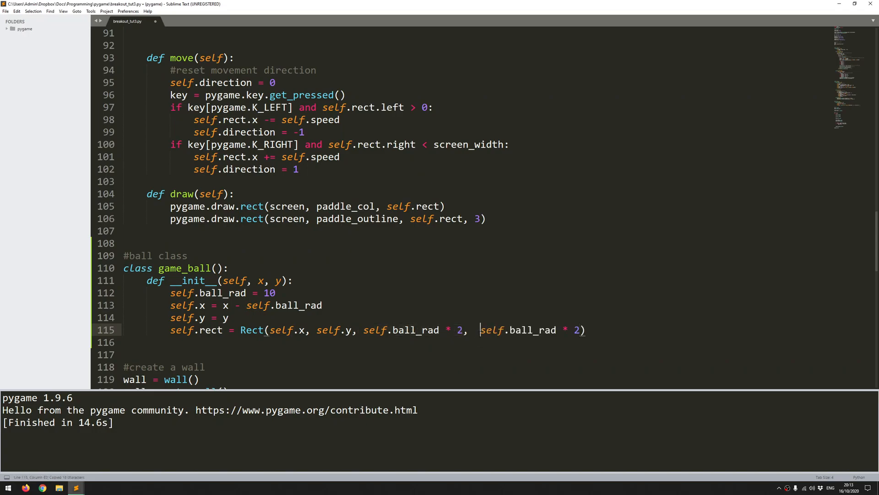
pyautogui.press('enter')
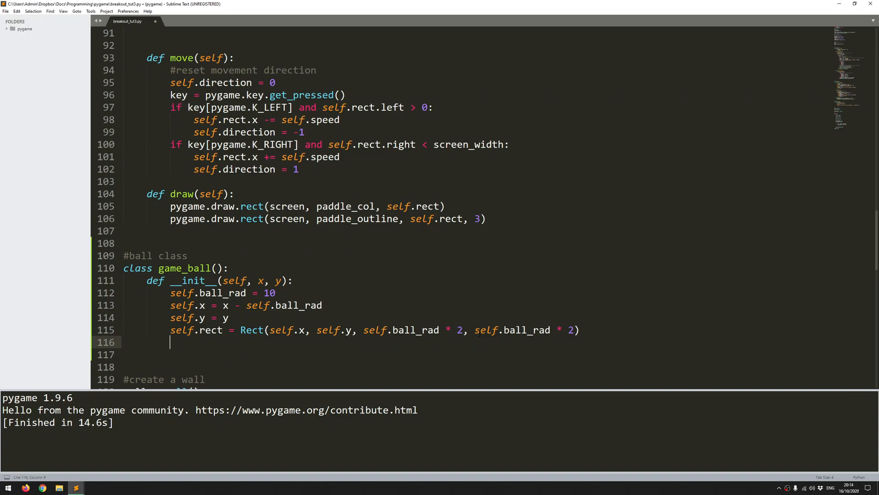
# - Add self.speed_x = 4 and self.speed_y = -4, removing the stray 7
pyautogui.write('self.')
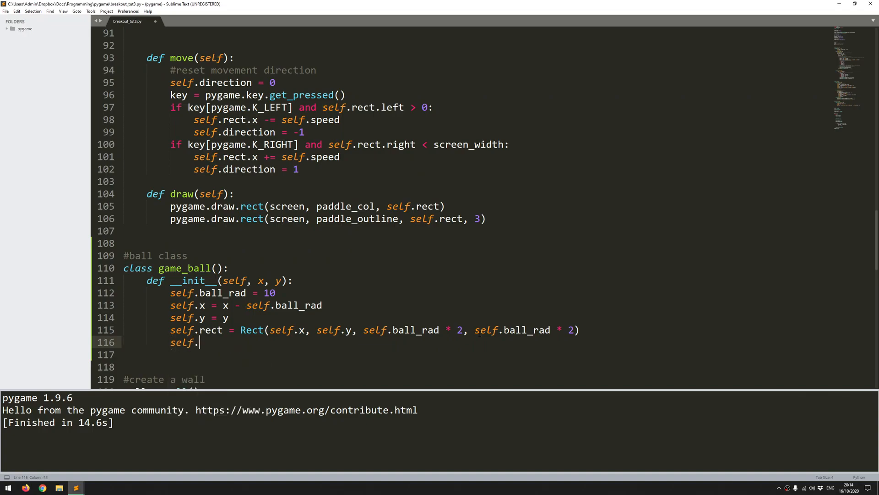
pyautogui.write('speed_x =')
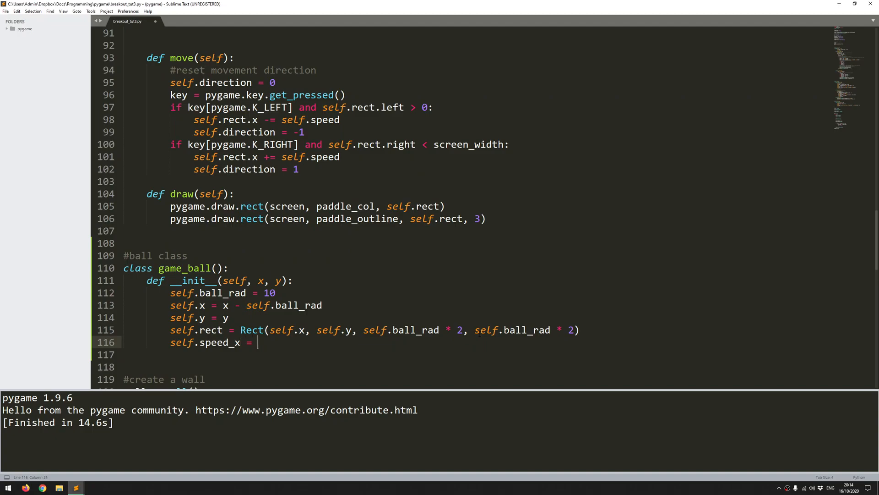
pyautogui.write('4')
pyautogui.click(471, 354)
pyautogui.write('self.')
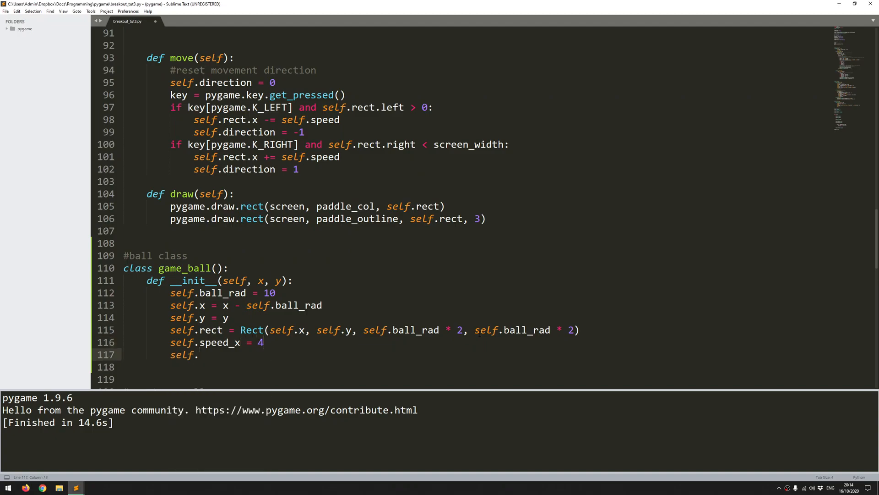
pyautogui.write('speed_y')
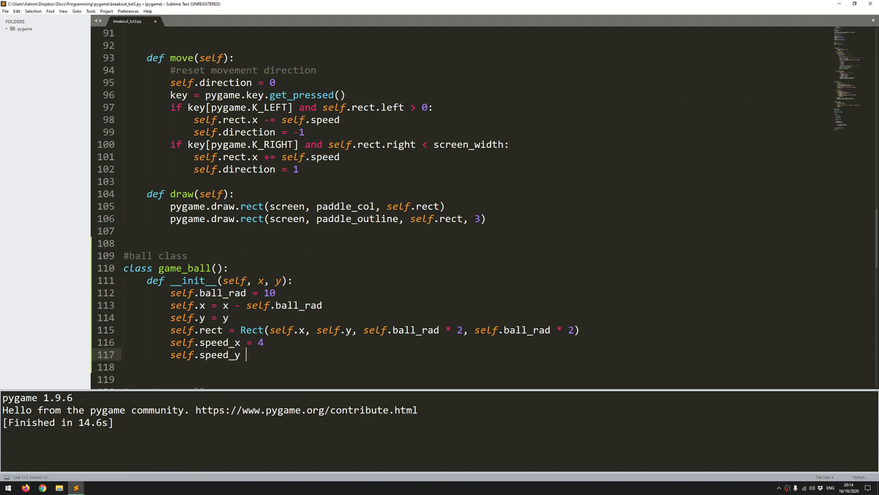
pyautogui.write('= -47')
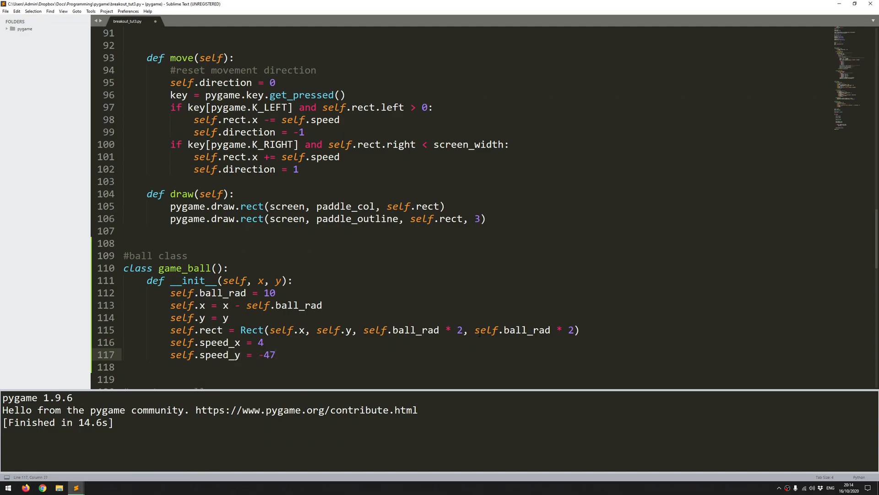
pyautogui.press('Backspace')
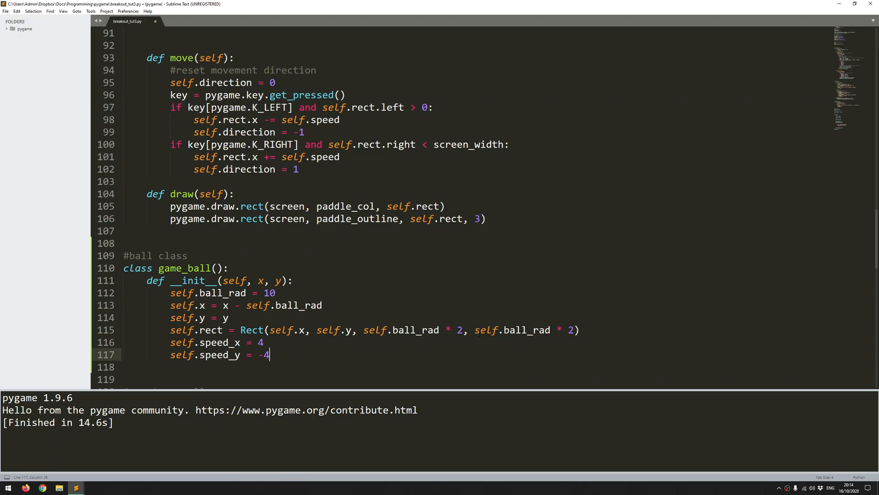
pyautogui.press('enter')
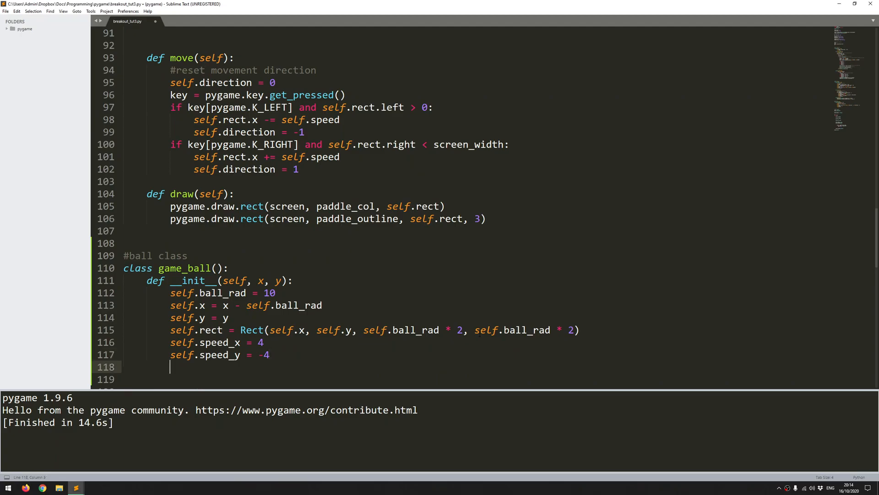
# - Start def draw(self), reuse the paddle's drawing lines and change the call to a circle with no rect argument
pyautogui.scroll(-3)
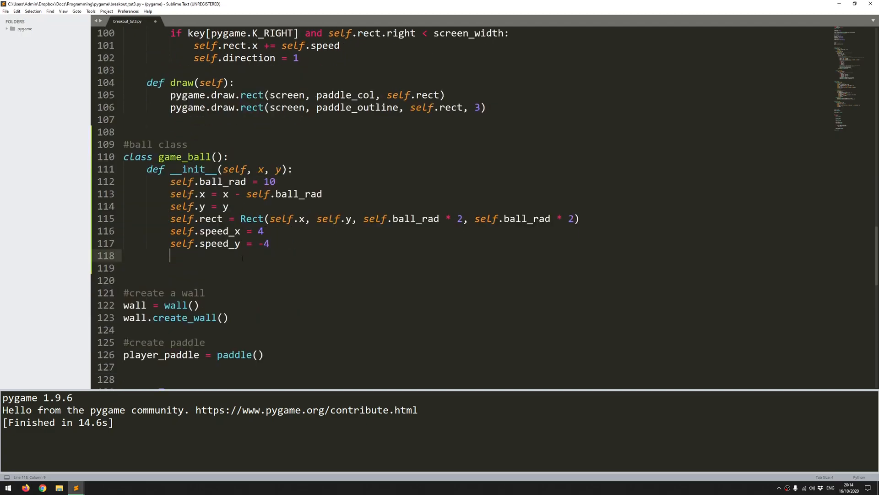
pyautogui.press('Enter')
pyautogui.write('def')
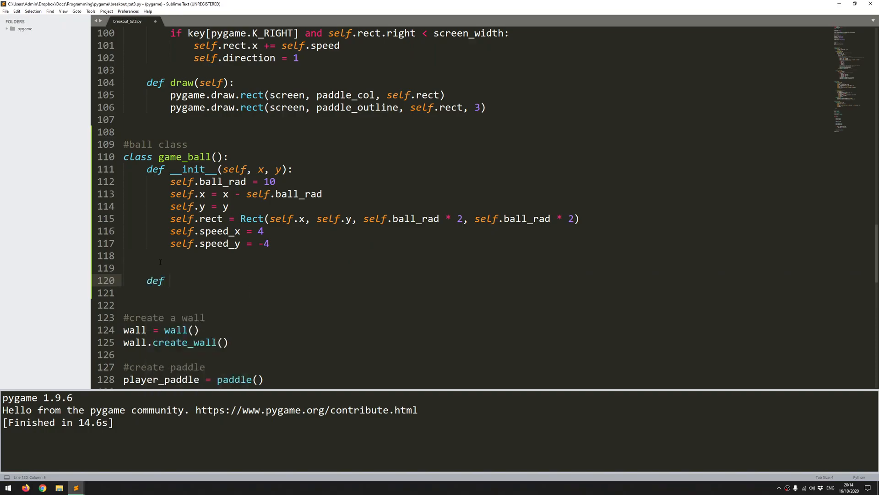
pyautogui.write('draw()')
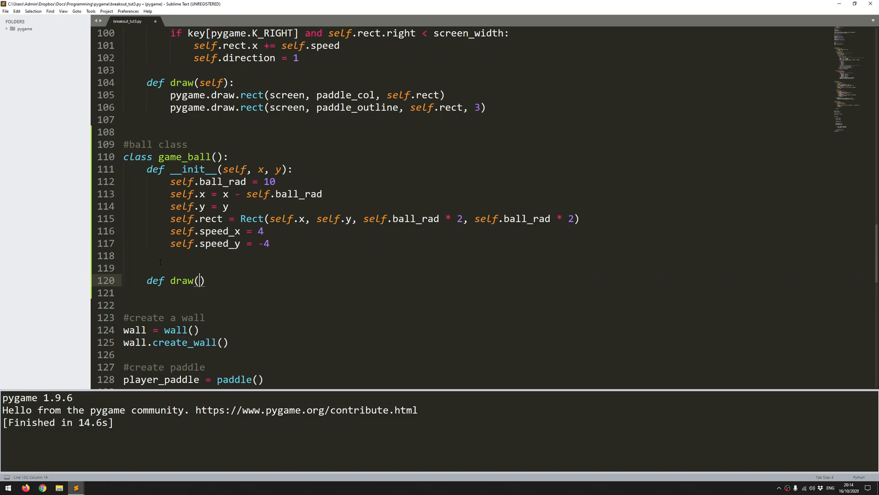
pyautogui.write('self):')
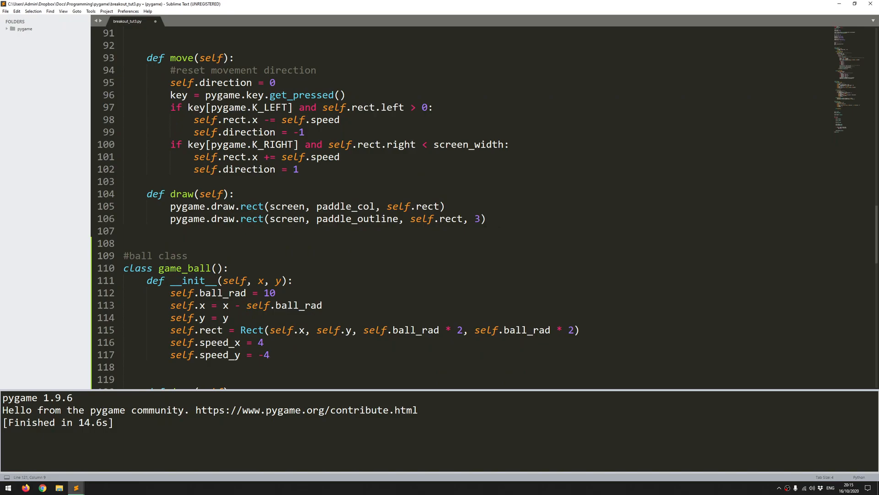
pyautogui.moveTo(171, 206); pyautogui.dragTo(486, 219)
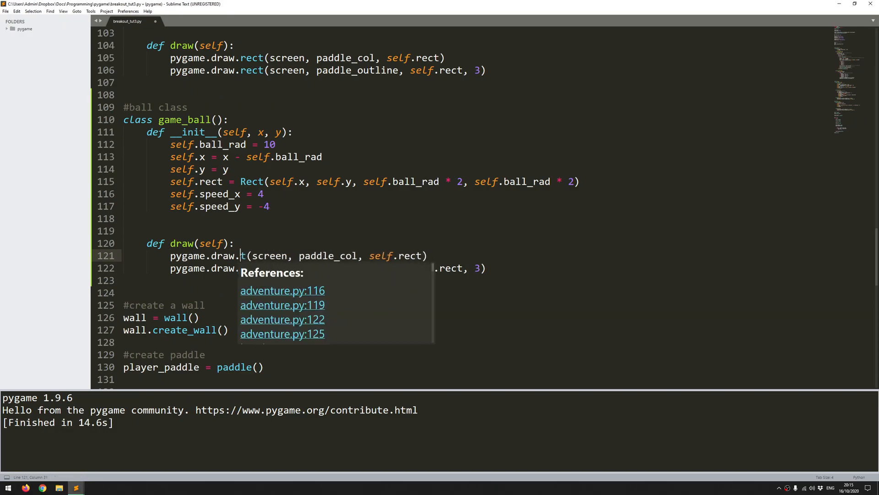
pyautogui.write('circle')
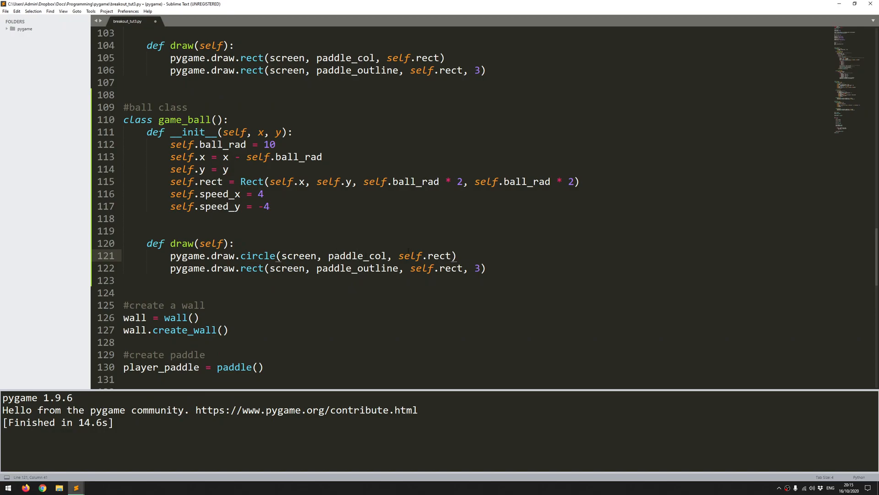
pyautogui.click(398, 256)
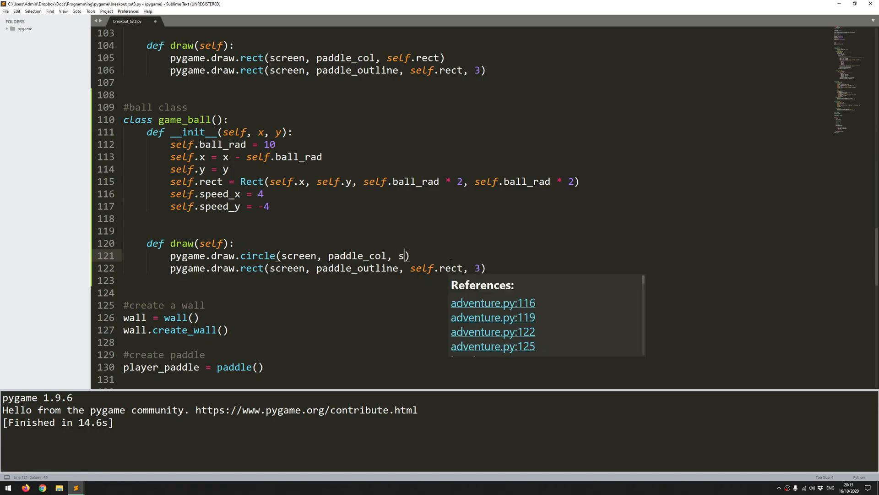
pyautogui.press('backspace')
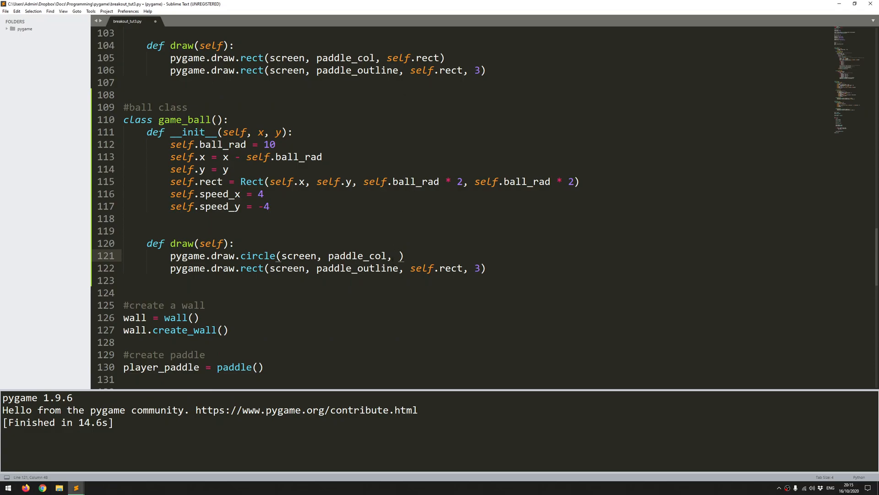
pyautogui.click(399, 255)
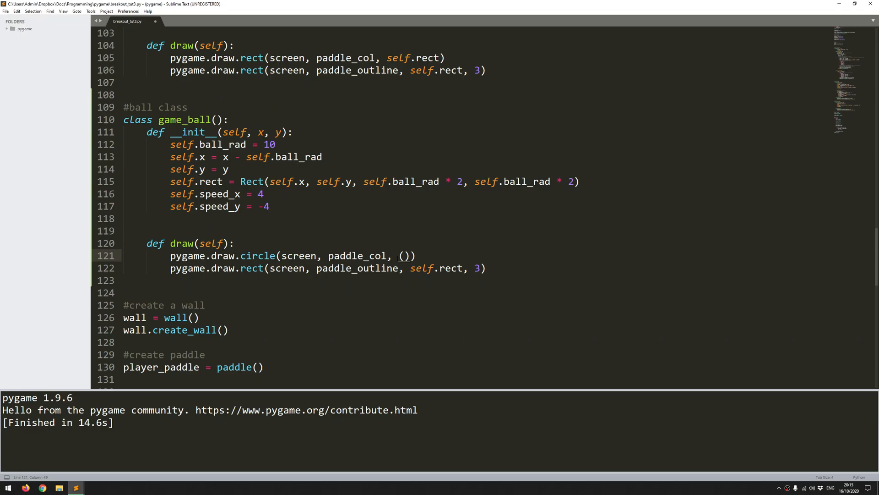
# - Give the circle centre (self.rect.x + self.ball_rad, self.rect.y + self.ball_rad) and radius self.ball_rad
pyautogui.write('self.')
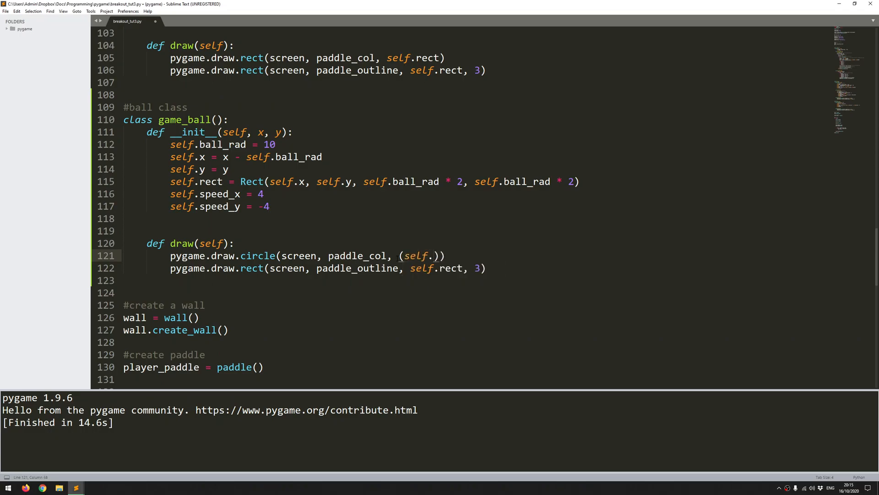
pyautogui.write('.rect')
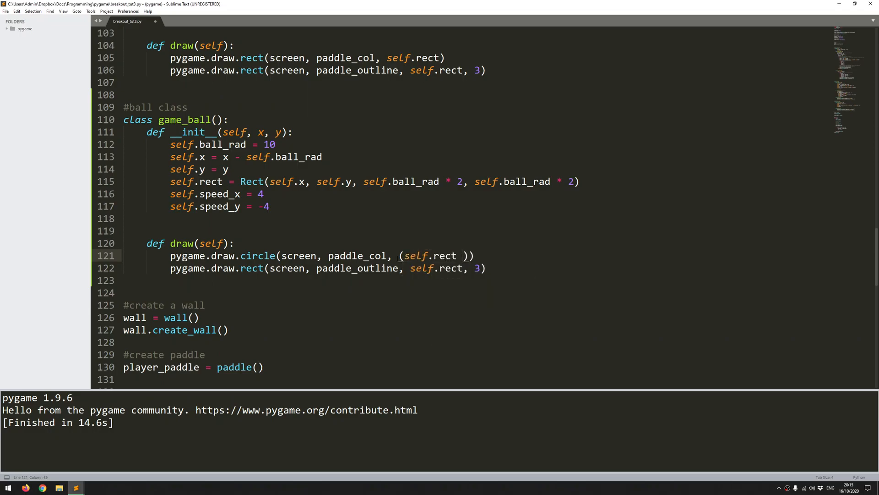
pyautogui.press('backspace')
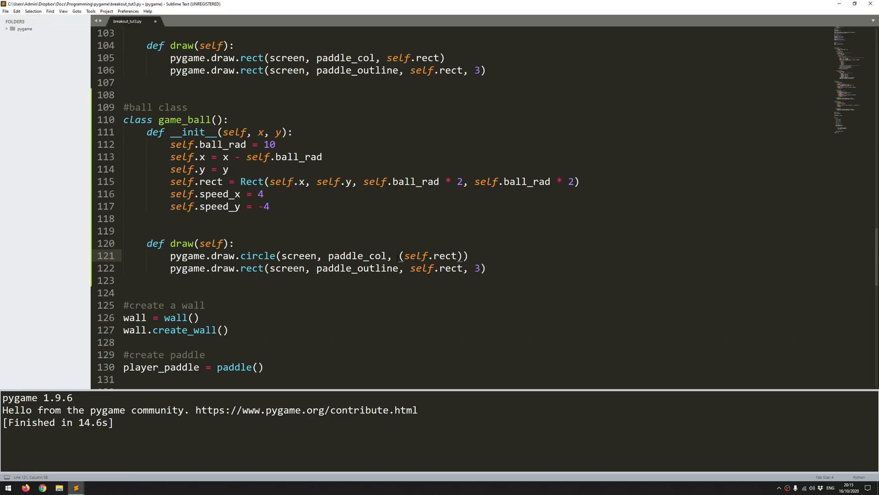
pyautogui.write('.x +')
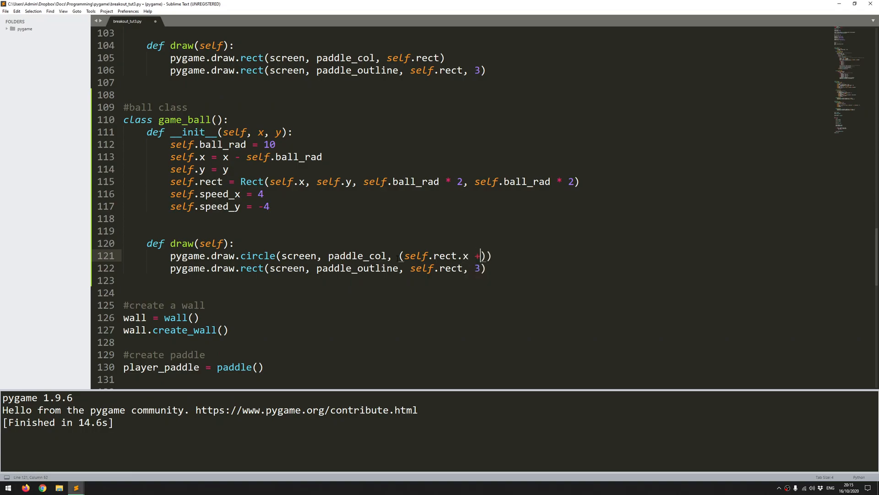
pyautogui.write('self.')
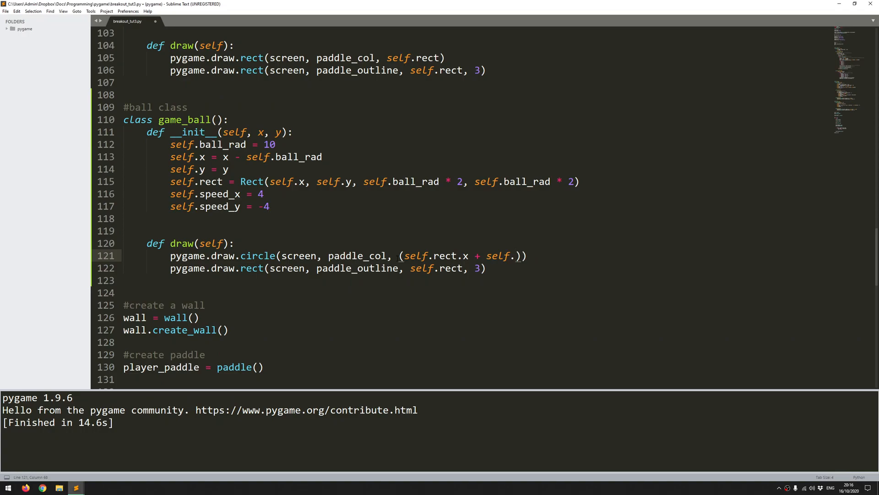
pyautogui.write('ball_rad,')
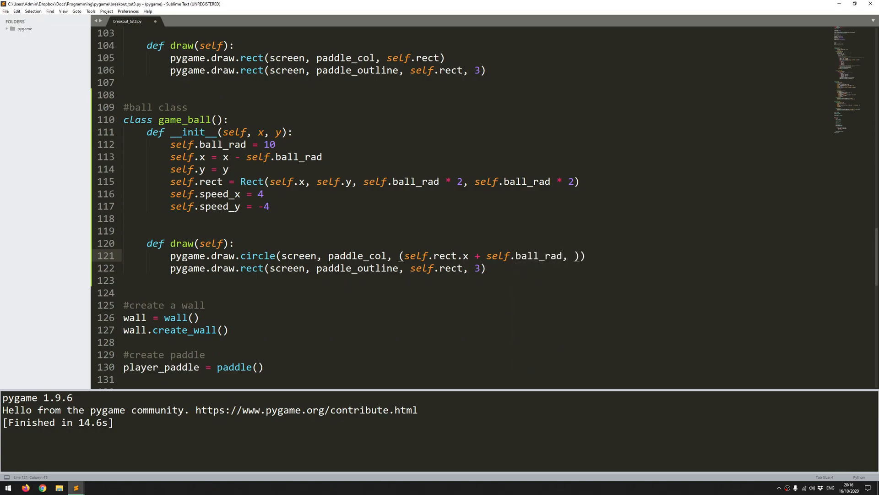
pyautogui.moveTo(401, 256); pyautogui.dragTo(565, 255)
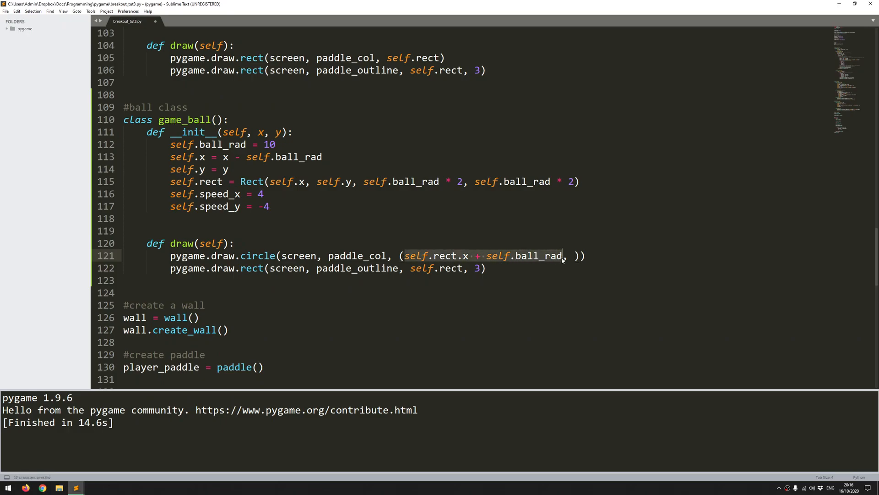
pyautogui.press('ctrl+v')
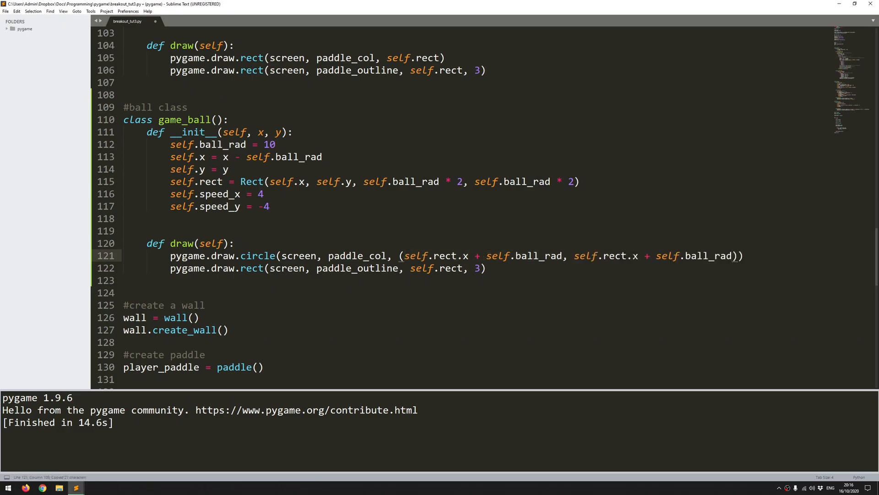
pyautogui.write('y')
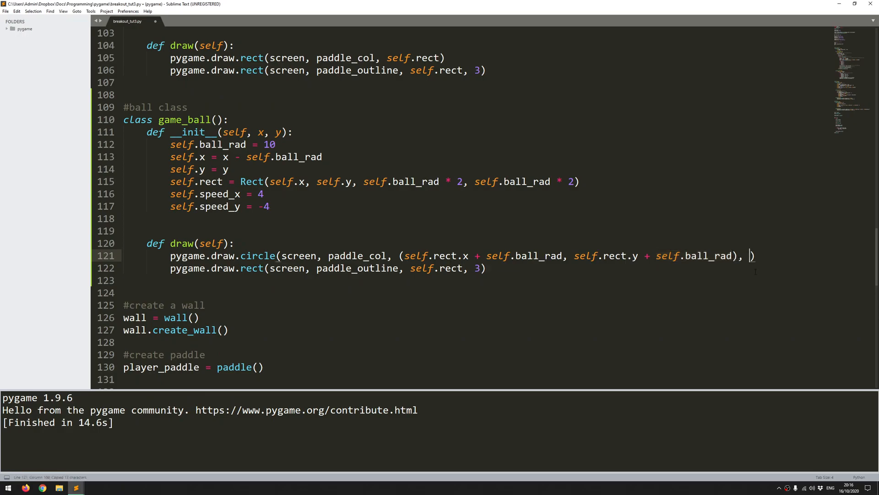
pyautogui.write('self.ball_rad')
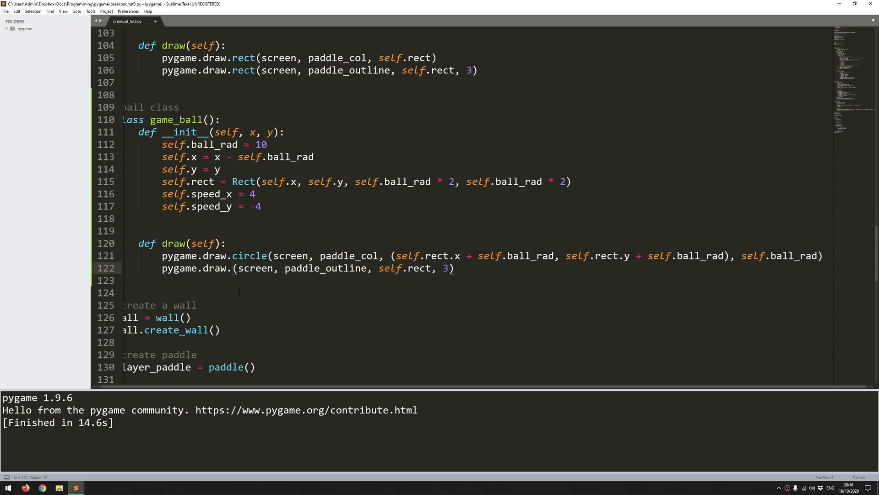
# - Add a second circle call drawing the ball's outline with the same centre and radius
pyautogui.write('circle')
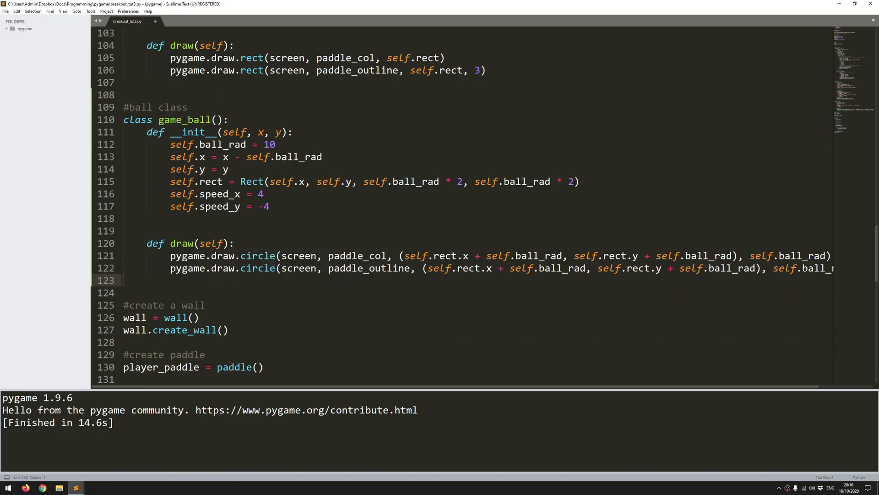
pyautogui.scroll(-3)
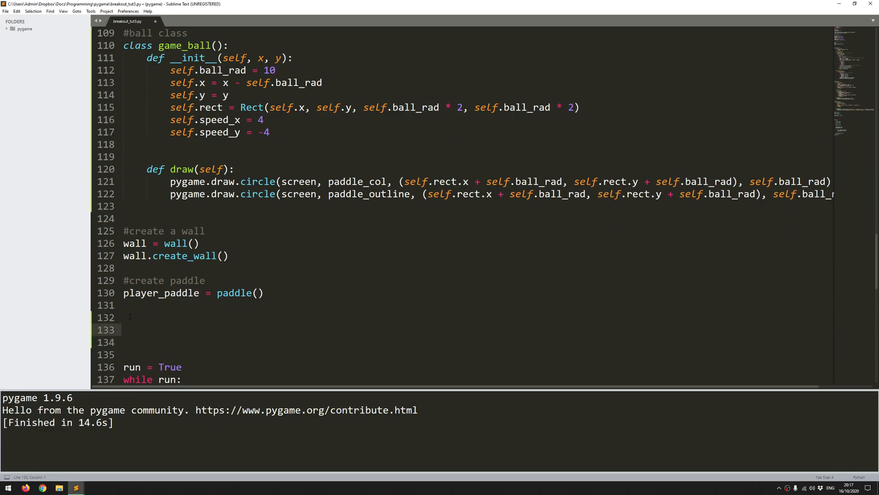
# - Add '#create ball' and ball = game_ball(player_paddle.x + (player_paddle.width // 2) as the x argument
pyautogui.write('#create ball')
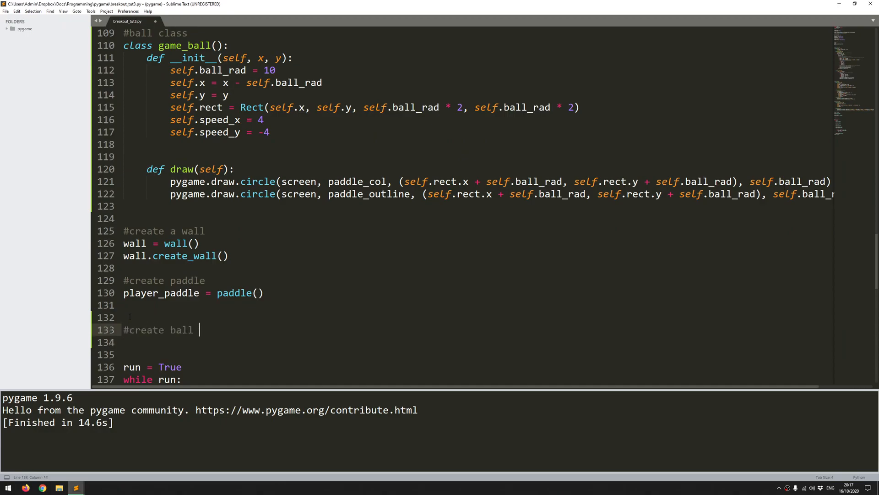
pyautogui.write('ba')
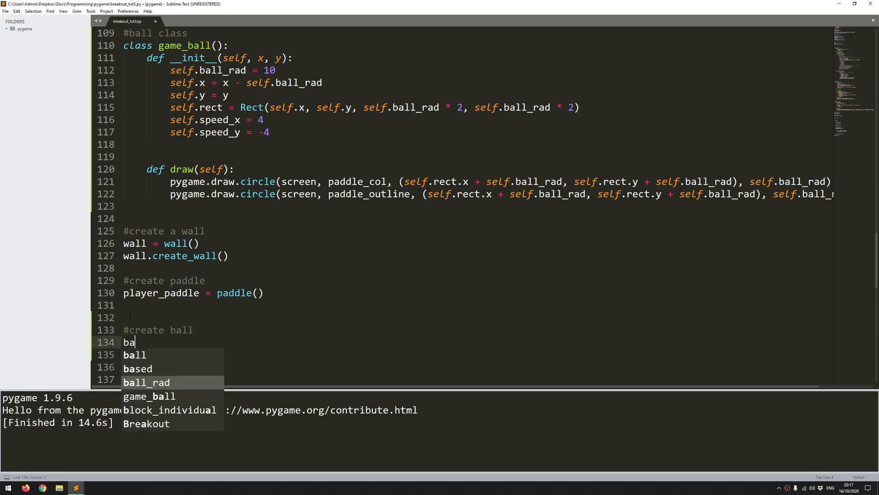
pyautogui.write('ll =')
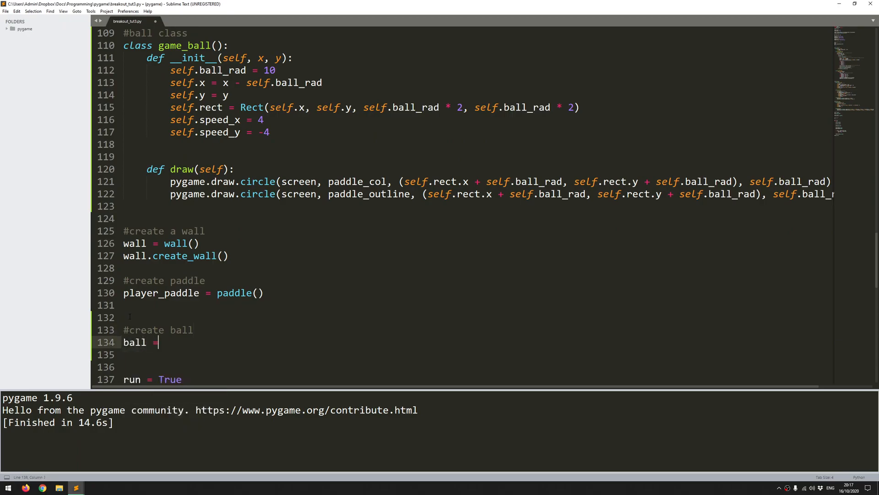
pyautogui.write('game_bl')
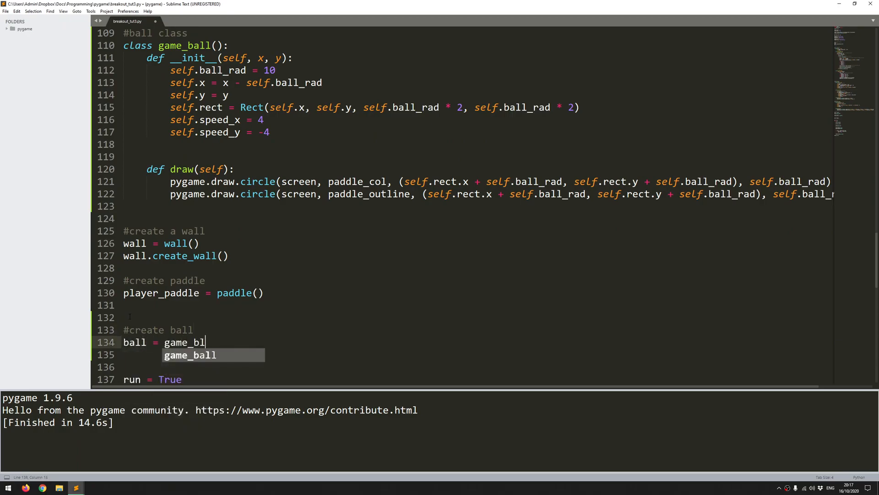
pyautogui.press('Tab')
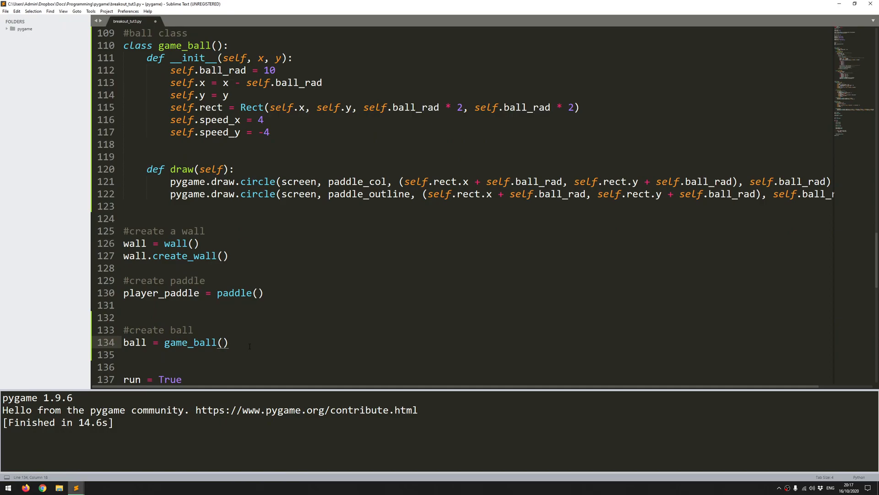
pyautogui.write('player_paddle')
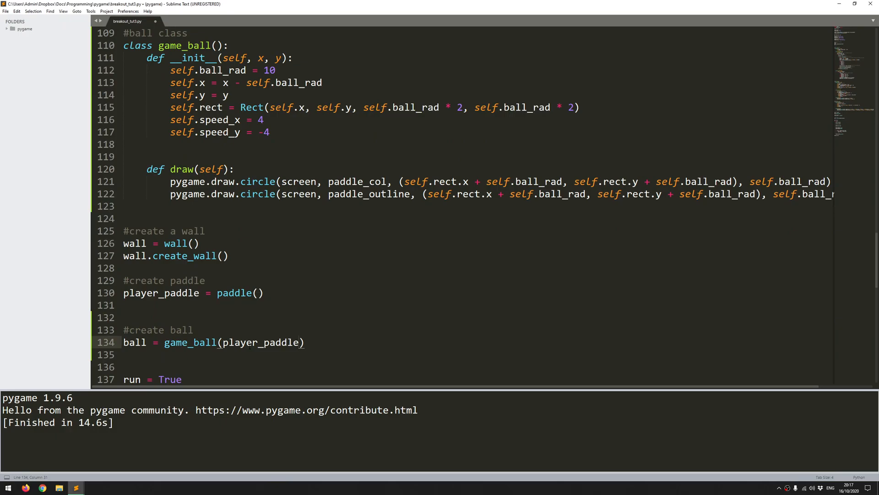
pyautogui.write('.x')
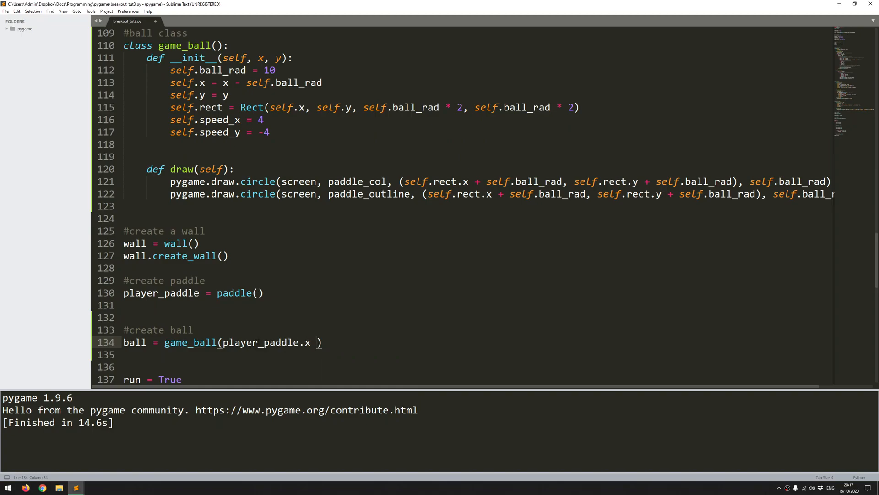
pyautogui.moveTo(322, 341); pyautogui.dragTo(287, 342)
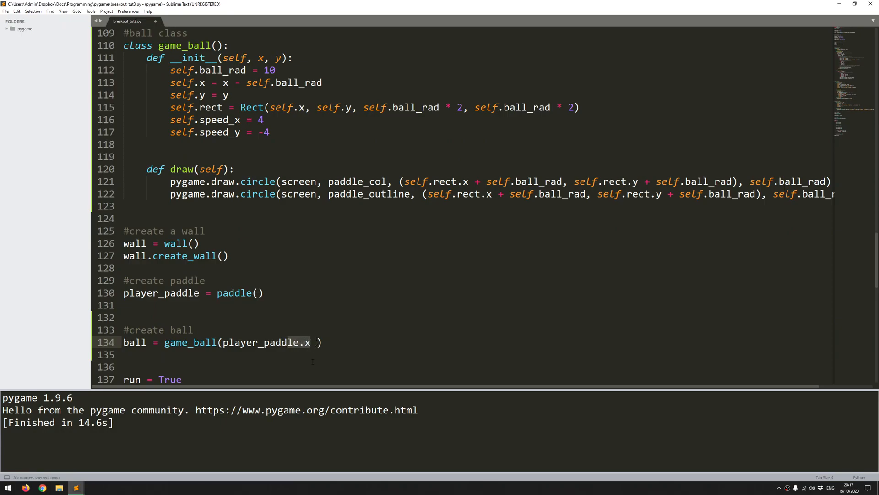
pyautogui.write('+')
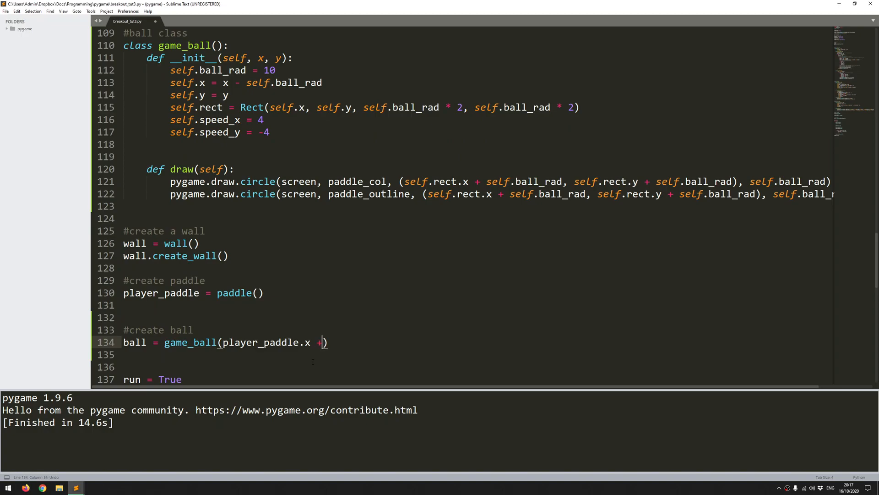
pyautogui.write('(player')
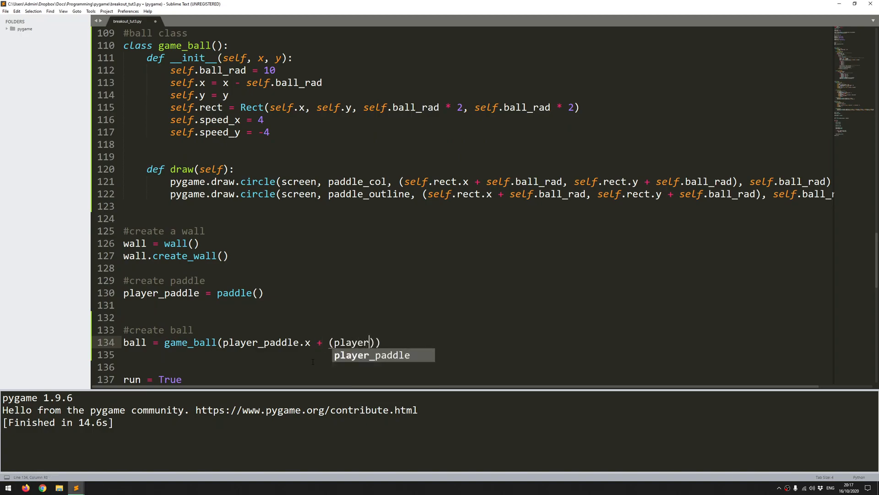
pyautogui.write('_paddle.width // 2')
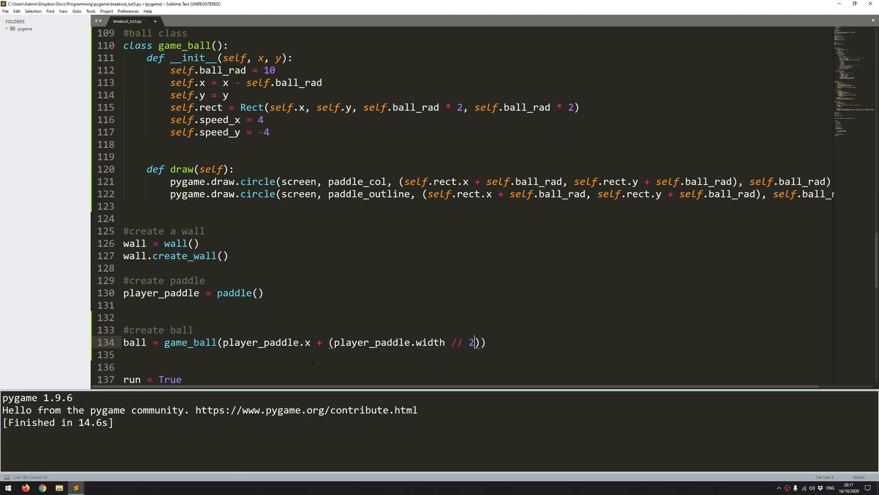
# - Give the ball a y argument of player_paddle.y minus the paddle height
pyautogui.write(',')
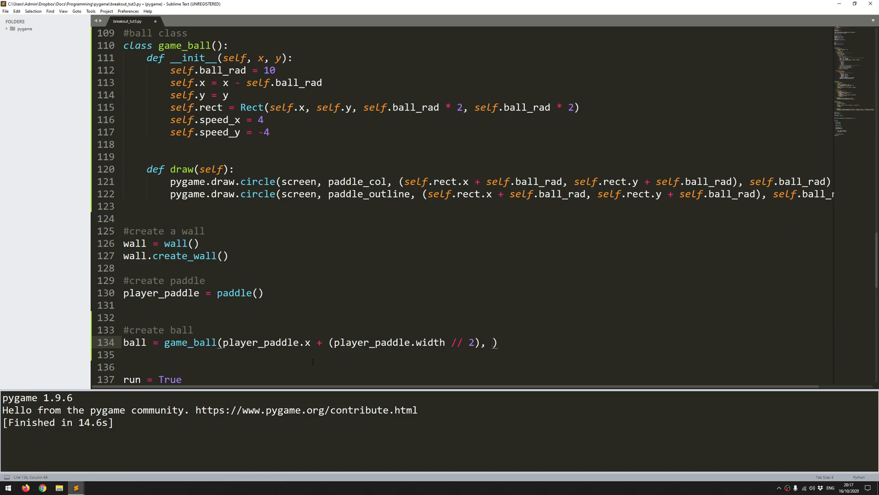
pyautogui.write('player_paddle')
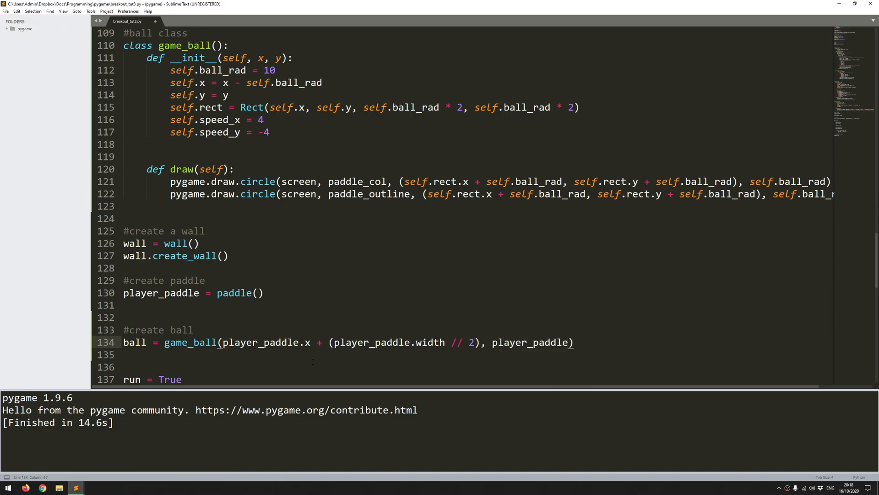
pyautogui.write('.y -')
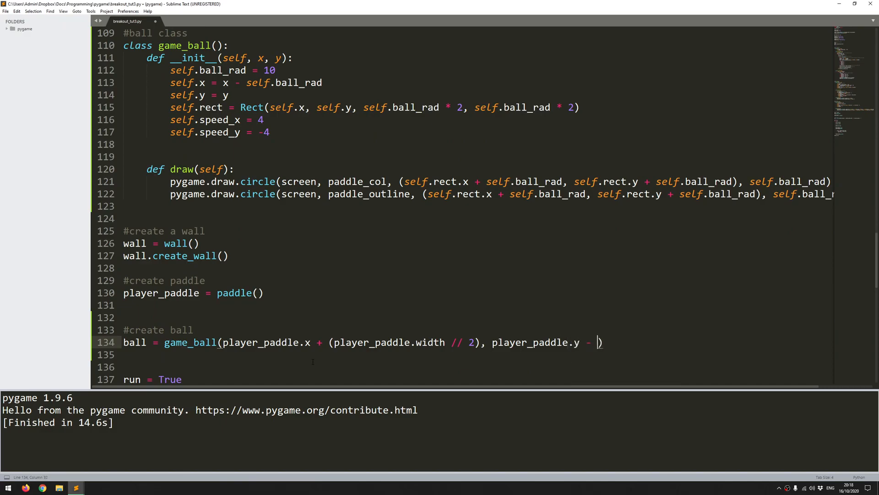
pyautogui.write('player_paddle.height')
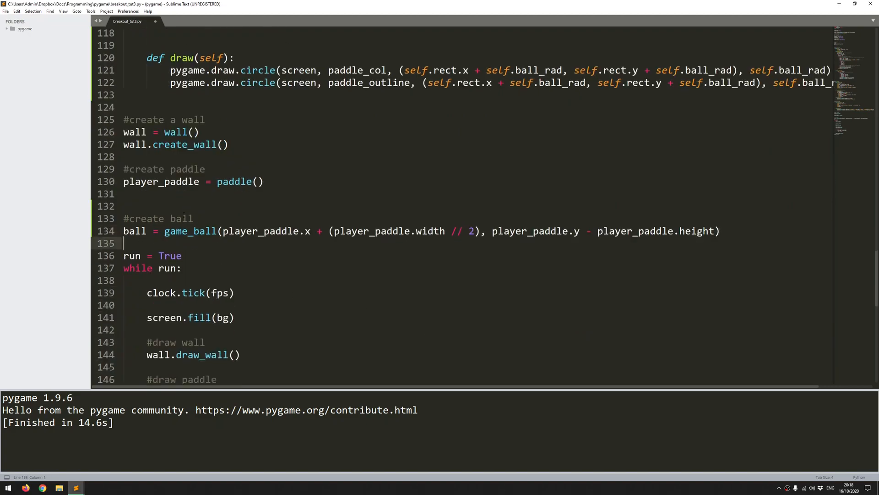
# - Add a '#draw ball' comment and ball.draw() in the game loop after the paddle calls
pyautogui.scroll(-3)
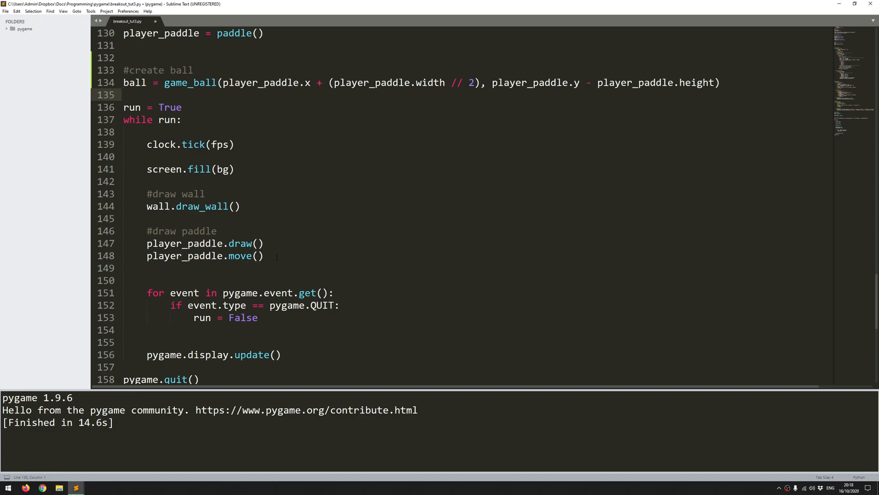
pyautogui.write('#draw')
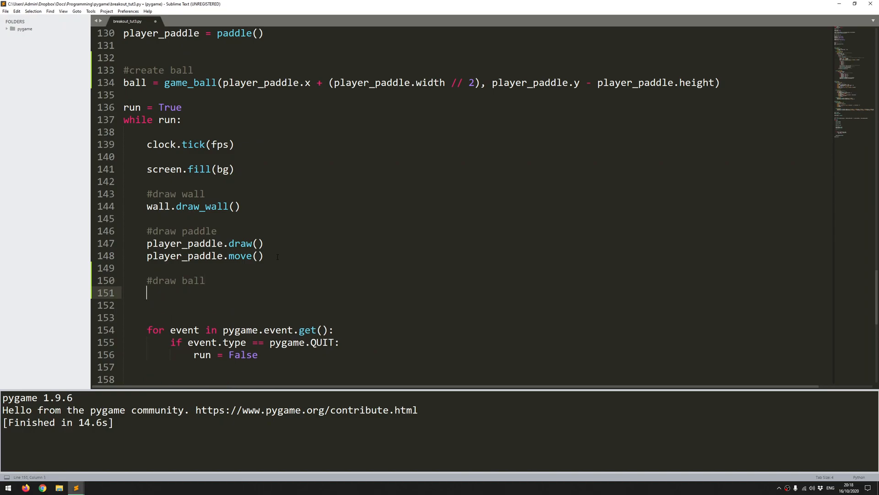
pyautogui.write('ball.draw(')
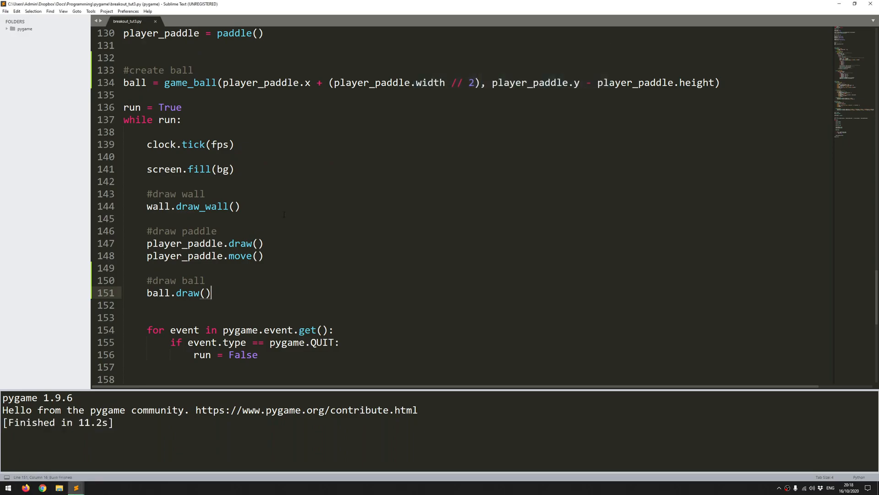
pyautogui.scroll(3)
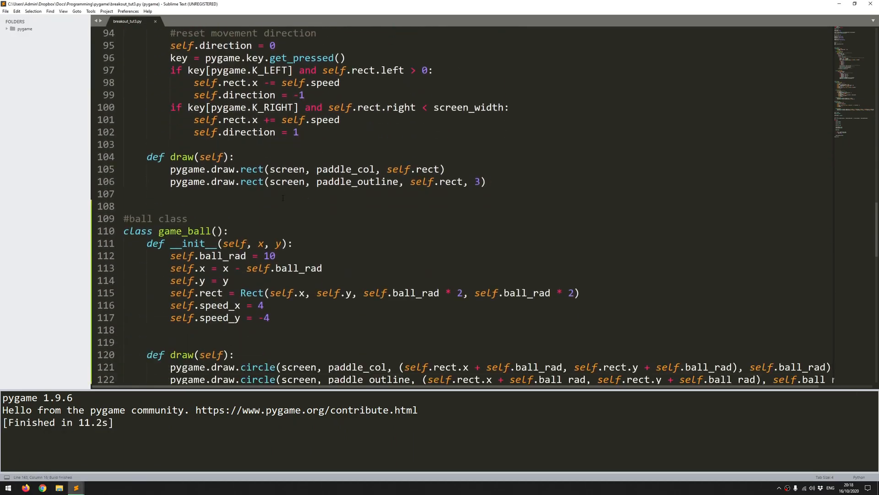
# - Add def move(self) with self.rect.x += self.speed_x and self.rect.y += self.speed_y, then begin calling ball in the loop
pyautogui.scroll(-3)
pyautogui.write('def')
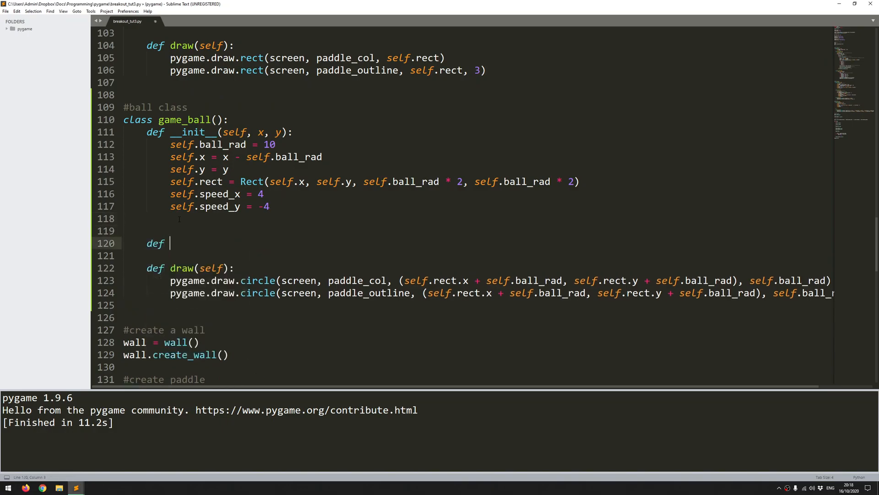
pyautogui.write('move(self):')
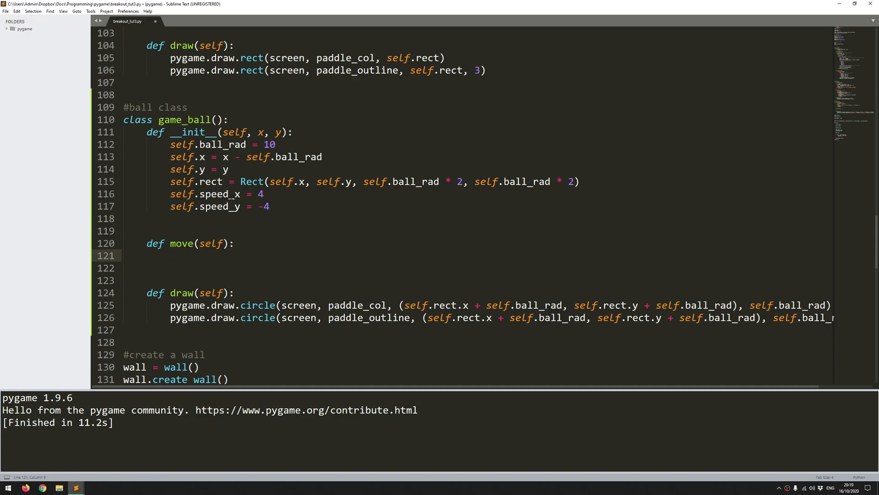
pyautogui.write('se')
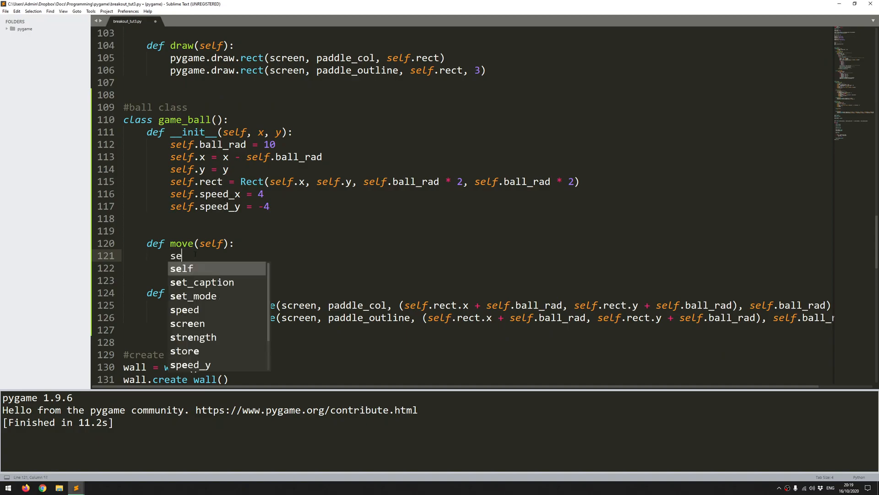
pyautogui.write('lf.rect.x')
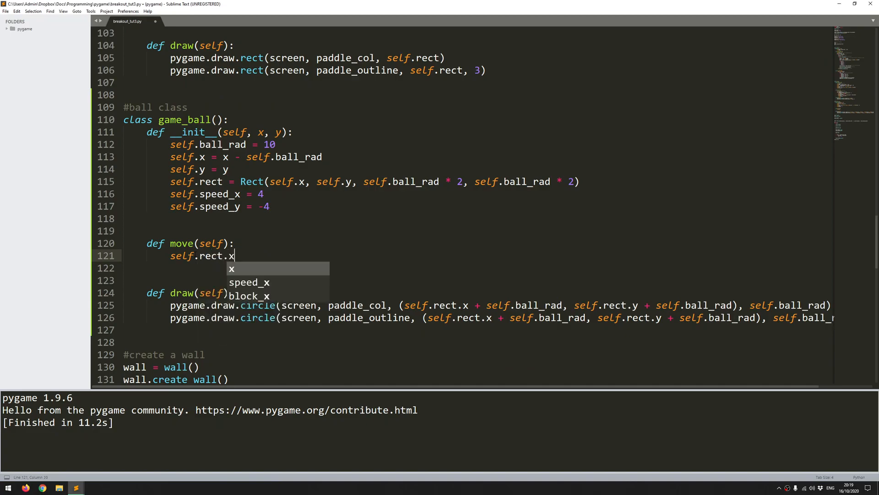
pyautogui.write('+= self.speed_x')
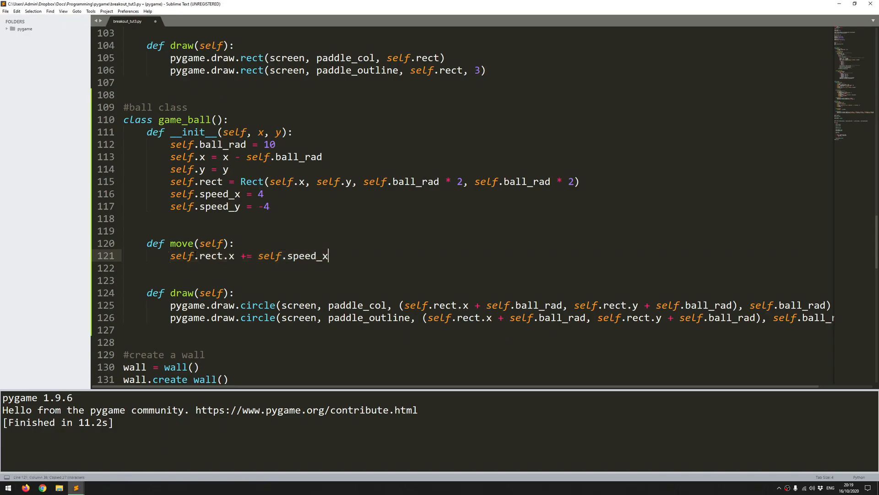
pyautogui.press('enter')
pyautogui.write('self.rect.y += self.speed_y')
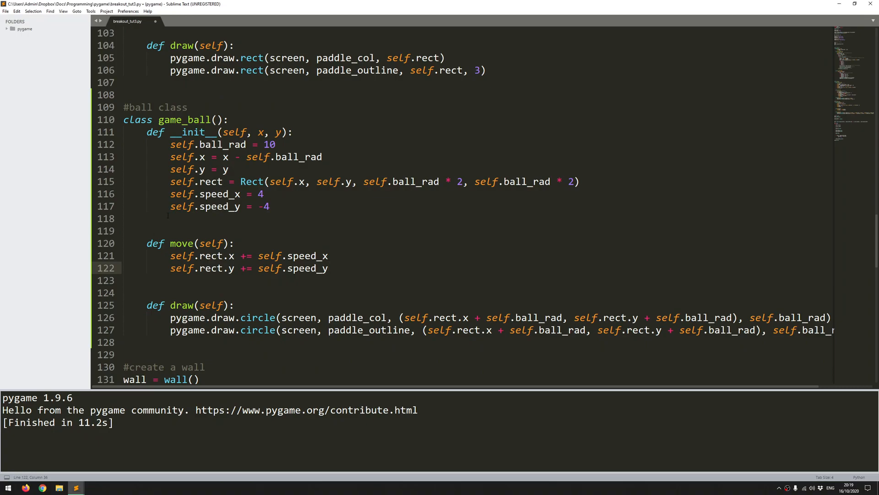
pyautogui.scroll(-3)
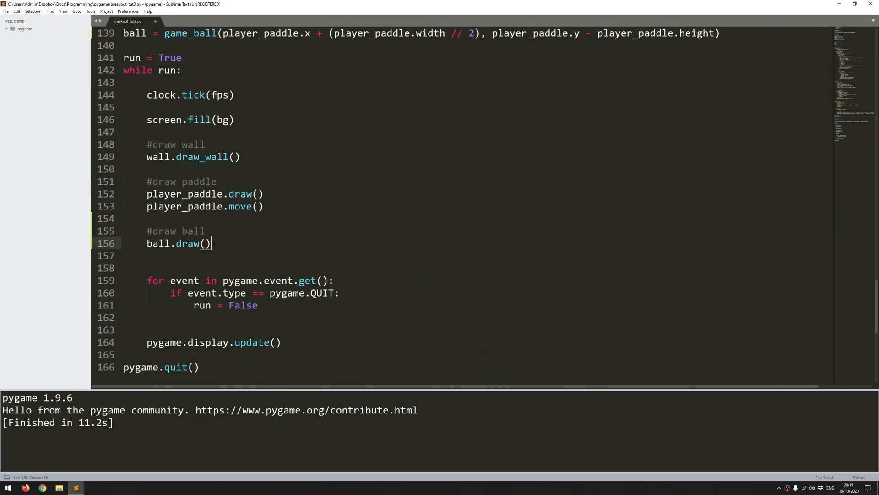
pyautogui.write('ball.')
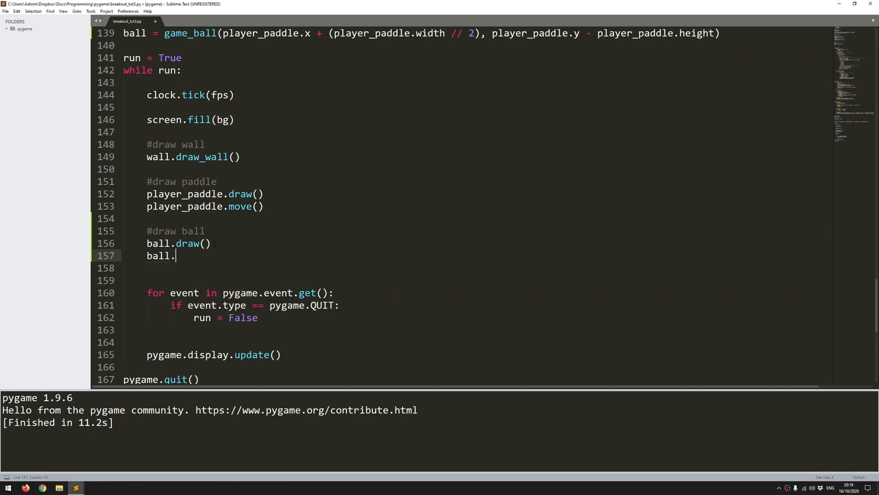
# - Add ball.move() after ball.draw() in the main loop and run the game to test
pyautogui.write('move()')
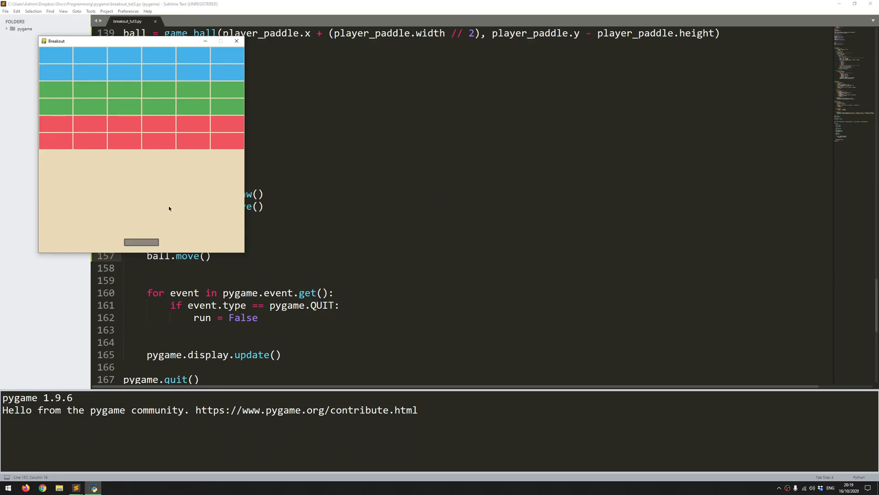
pyautogui.moveTo(253, 50)
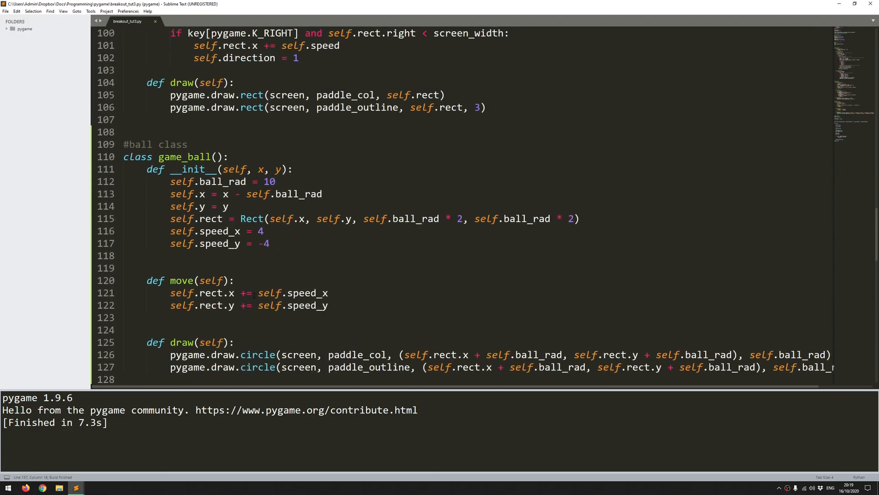
# - In move(), add a wall-collision comment and the condition self.rect.left < 0 or self.rect.right > screen_width
pyautogui.click(235, 280)
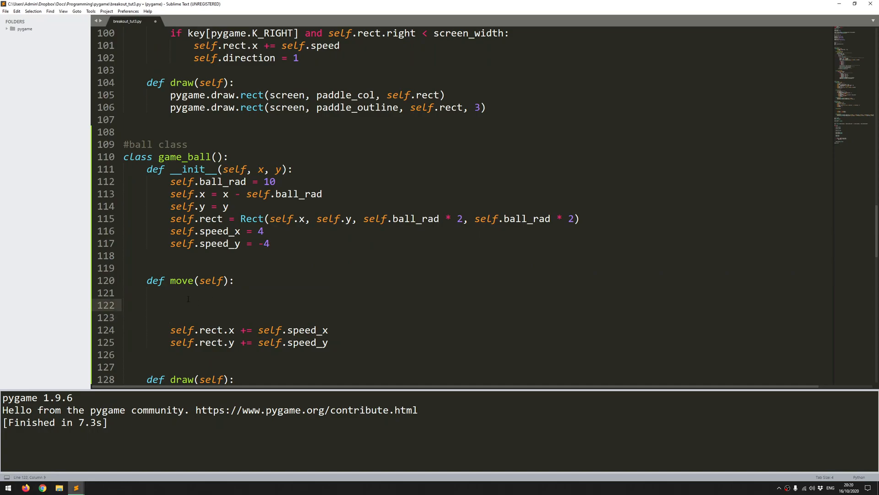
pyautogui.write('#check for collision')
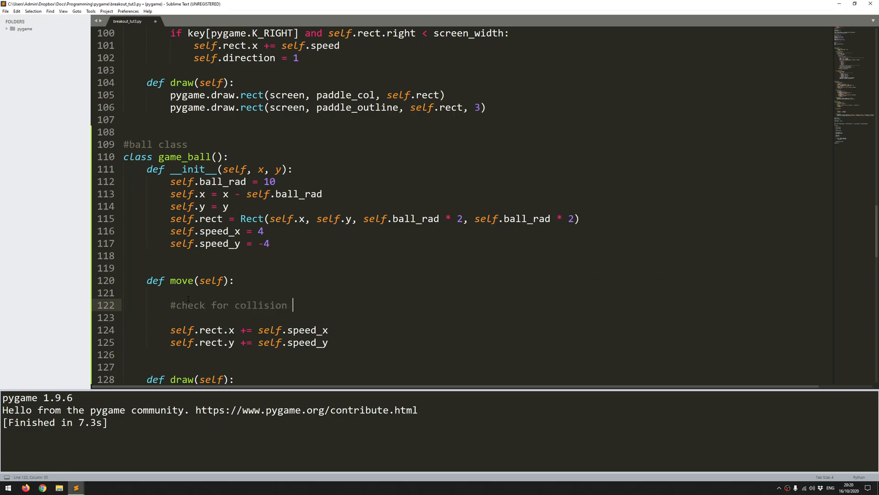
pyautogui.write('with walls')
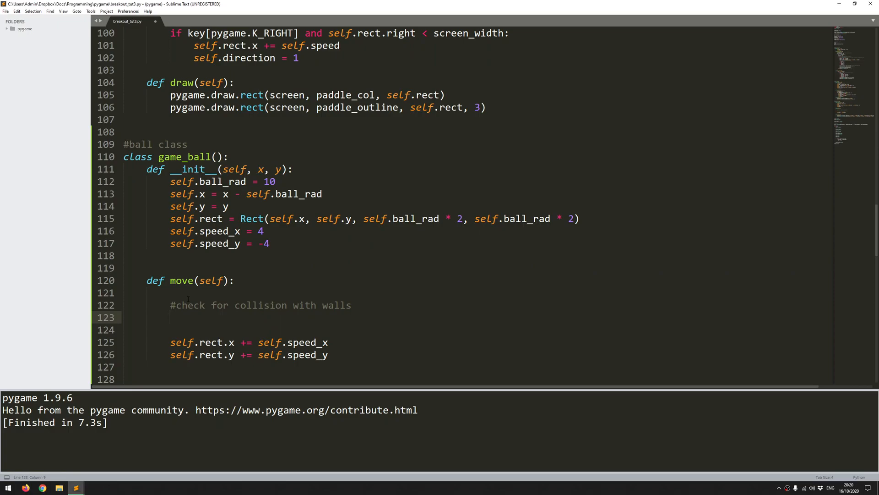
pyautogui.write('if self.rect.l')
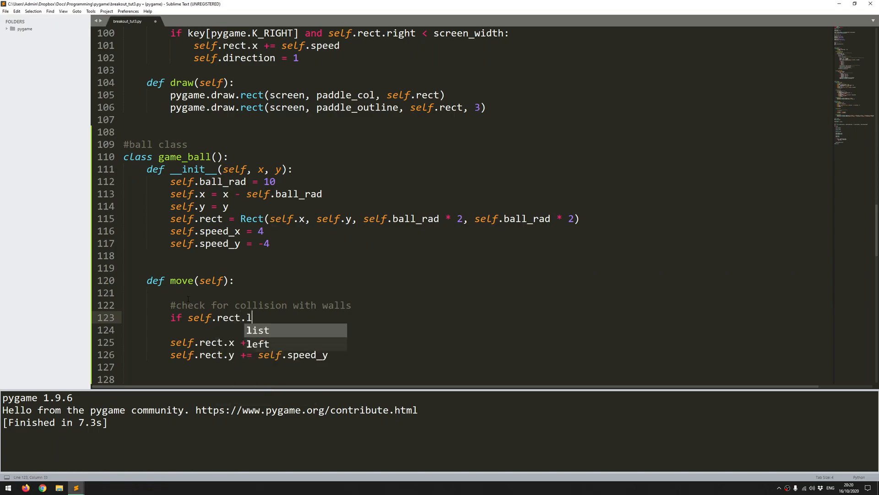
pyautogui.write('eft <')
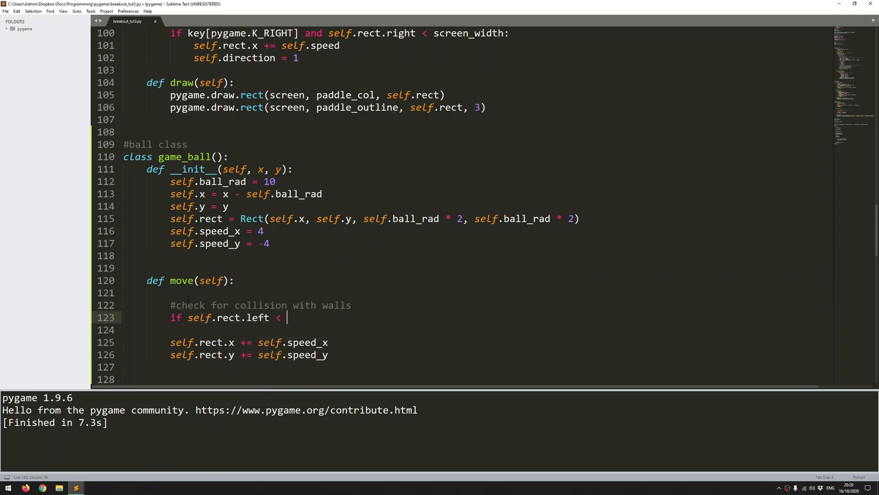
pyautogui.write('0')
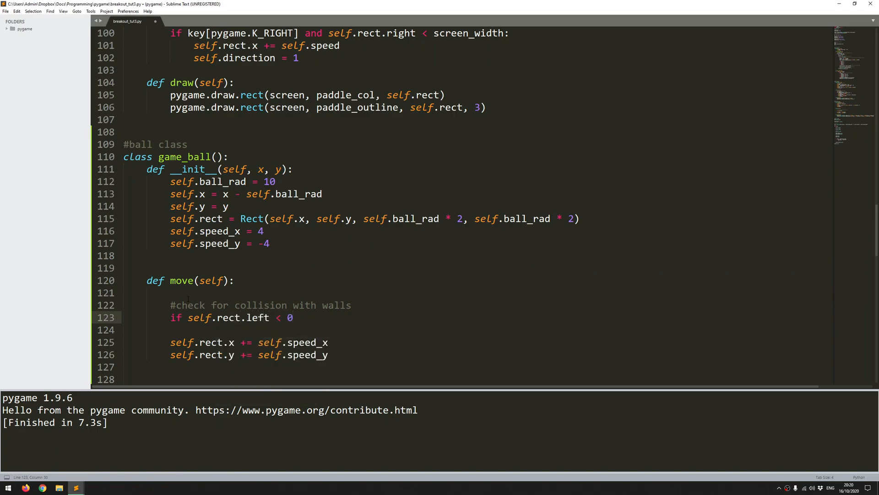
pyautogui.write('or self.rect.right')
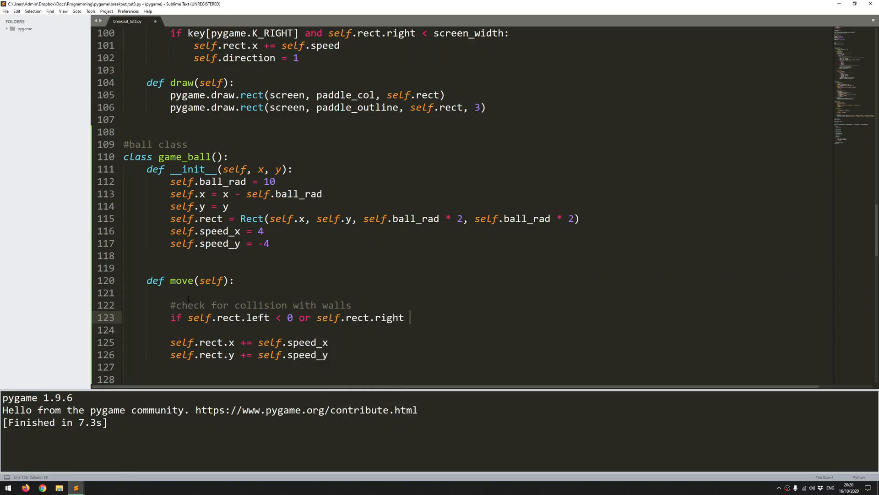
pyautogui.write('> screen_width')
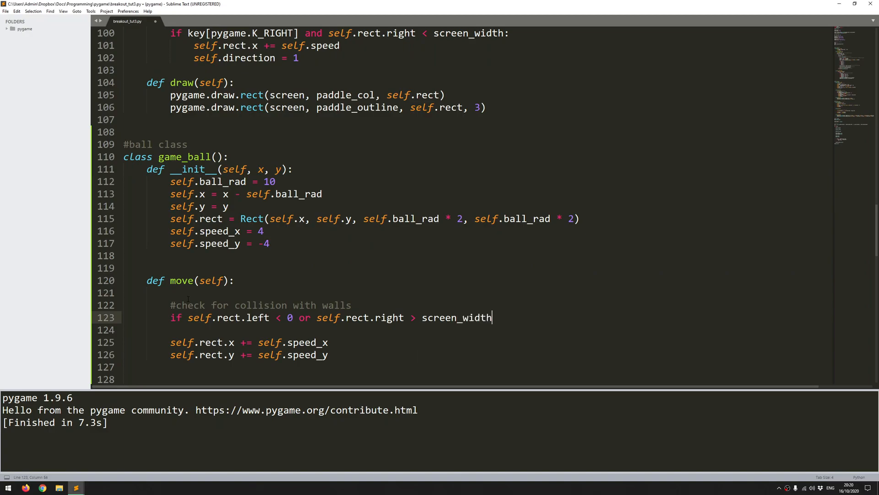
pyautogui.write(':')
pyautogui.write('self')
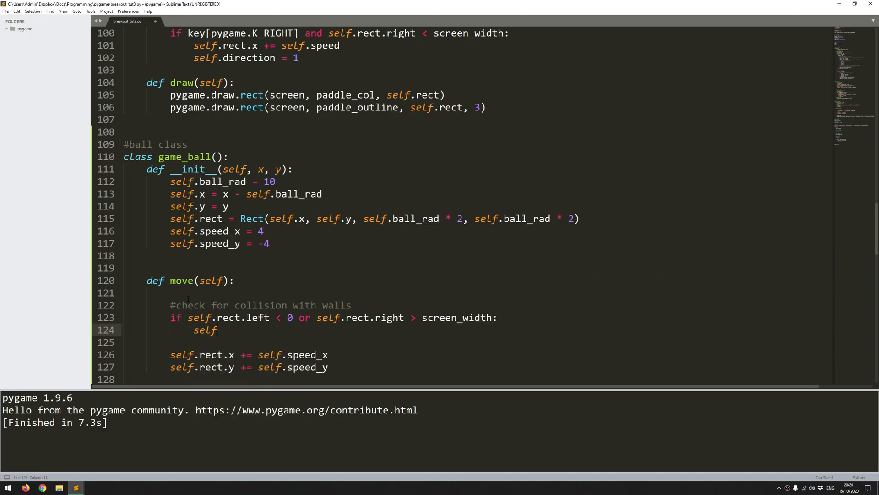
# - Reverse horizontal direction with self.speed_x *= -1 under that condition and rerun the script
pyautogui.write('.speed_x')
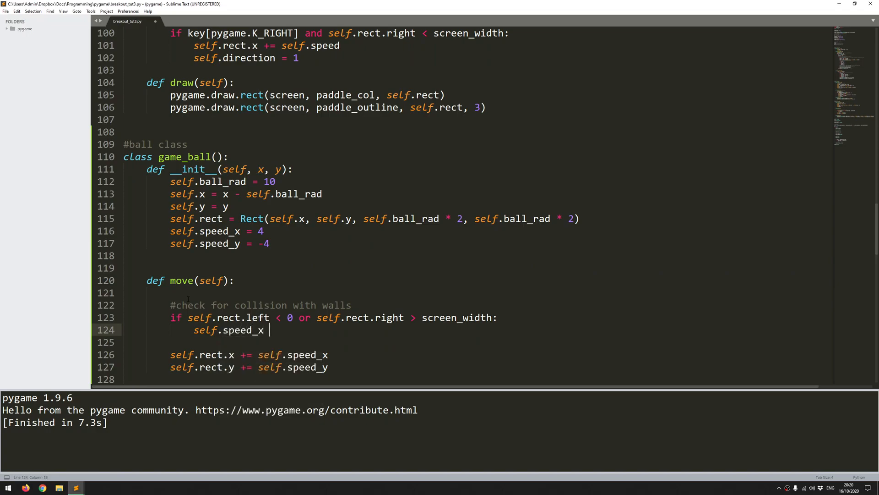
pyautogui.write('*=')
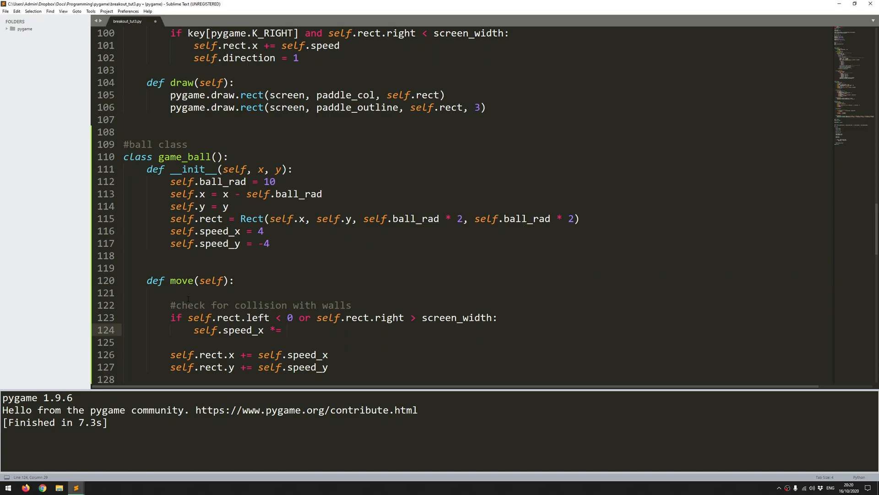
pyautogui.write('-1')
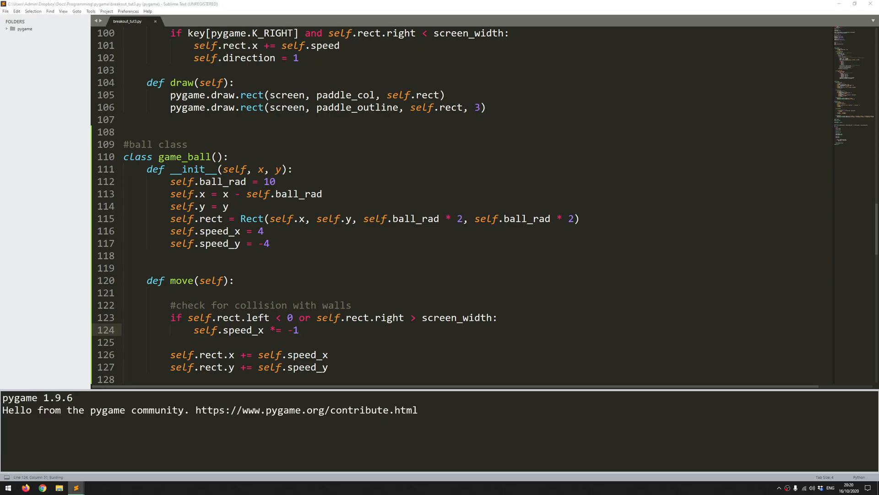
pyautogui.click(93, 487)
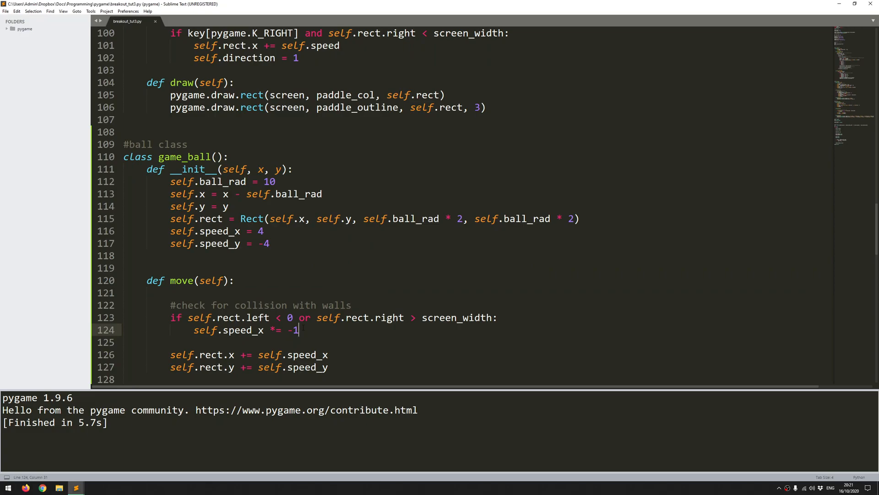
# - Add the comment '#check for collision with top and bottom' in move()
pyautogui.scroll(-3)
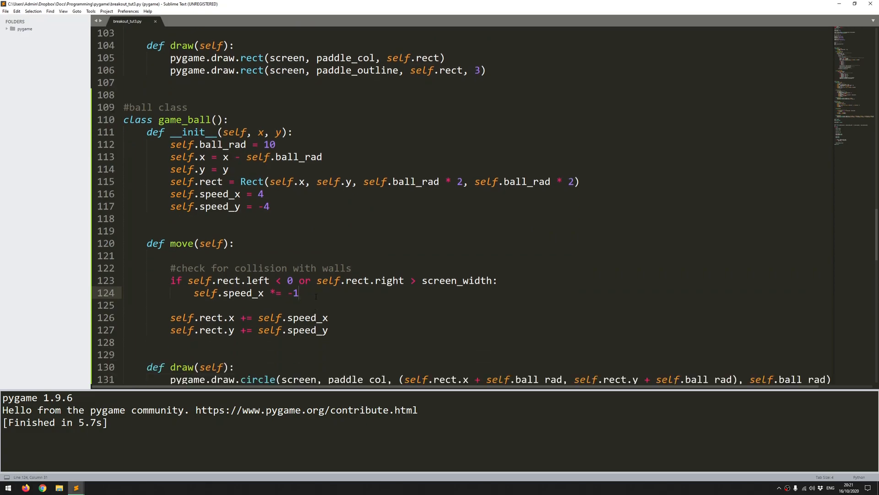
pyautogui.write('#chec')
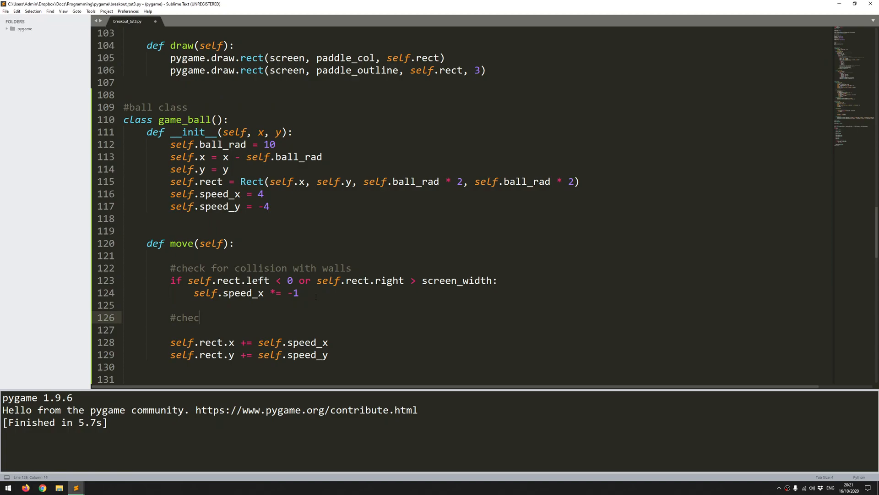
pyautogui.write('k for collision w')
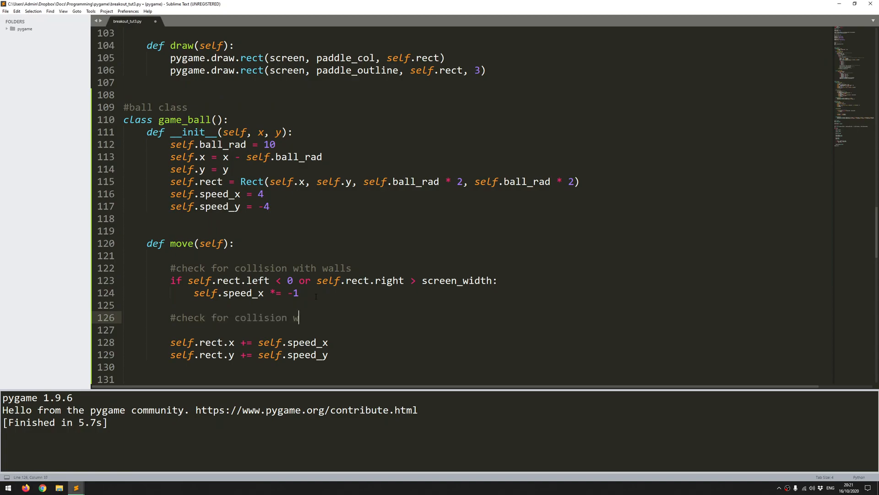
pyautogui.write('ith top and bottom of the screen')
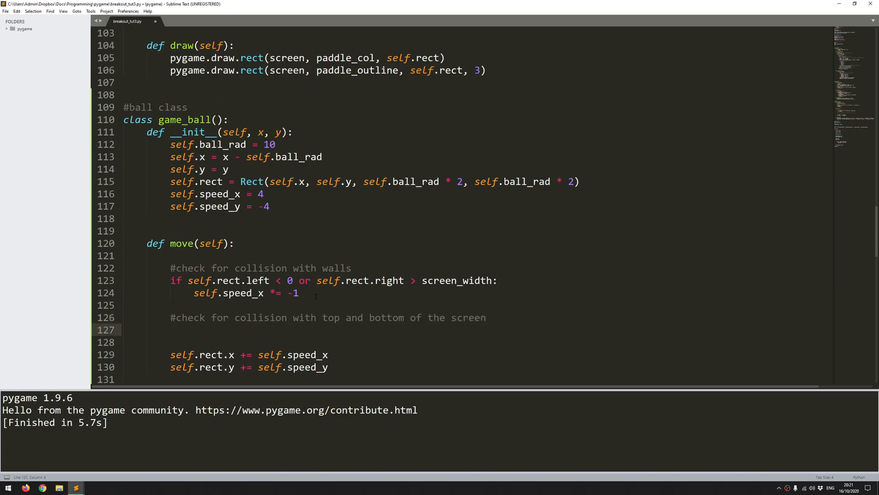
# - Write if self.rect.top < 0: self.speed_y *= -1 and select the block to duplicate it below
pyautogui.write('if self.')
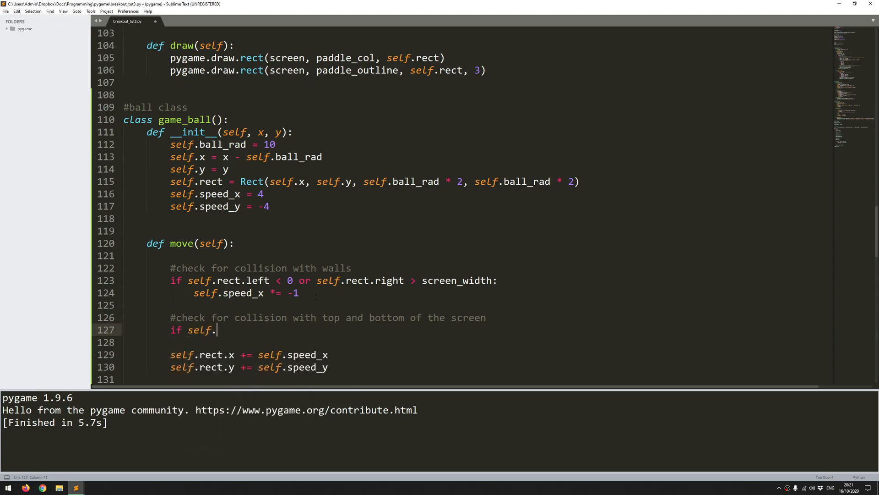
pyautogui.write('rect.')
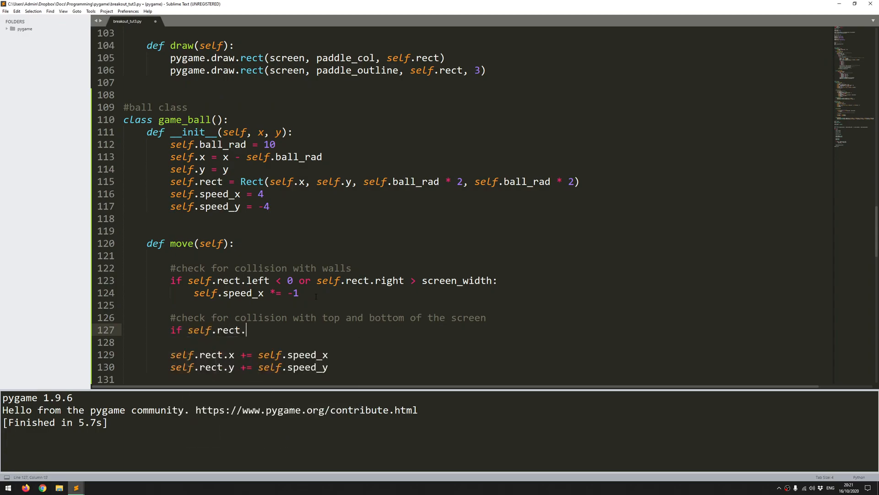
pyautogui.write('top')
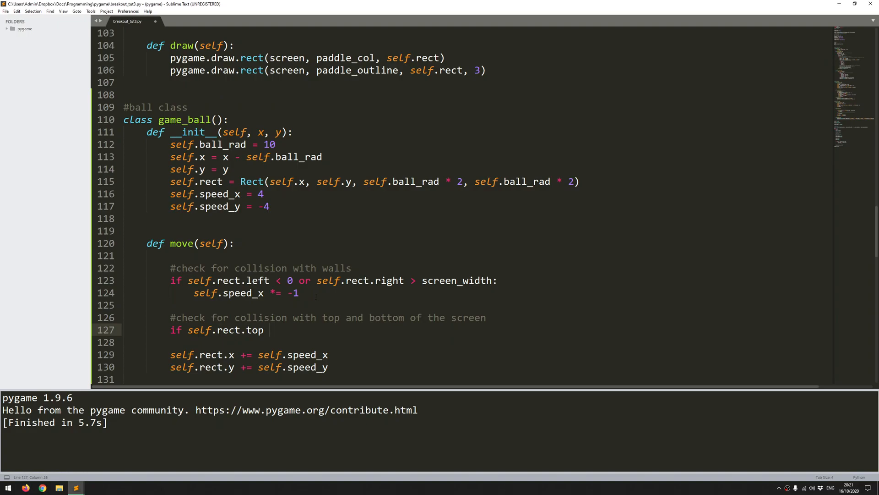
pyautogui.write('< 0')
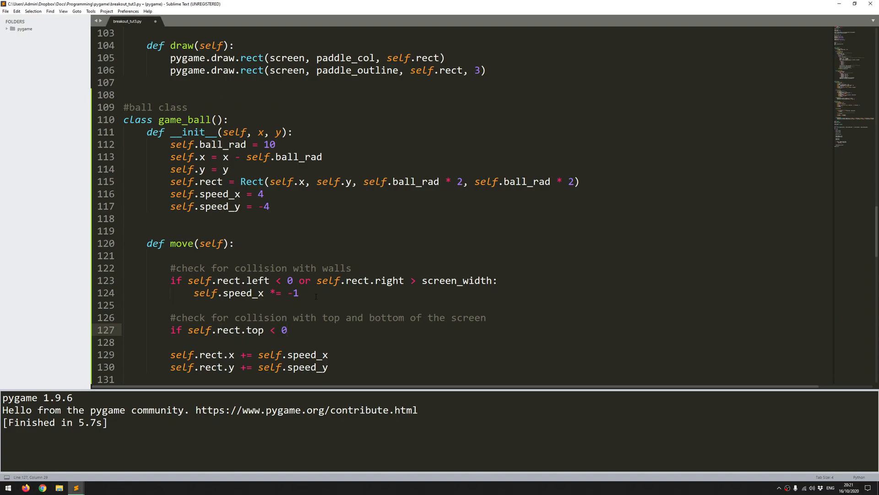
pyautogui.write(':')
pyautogui.click(477, 341)
pyautogui.write('self.')
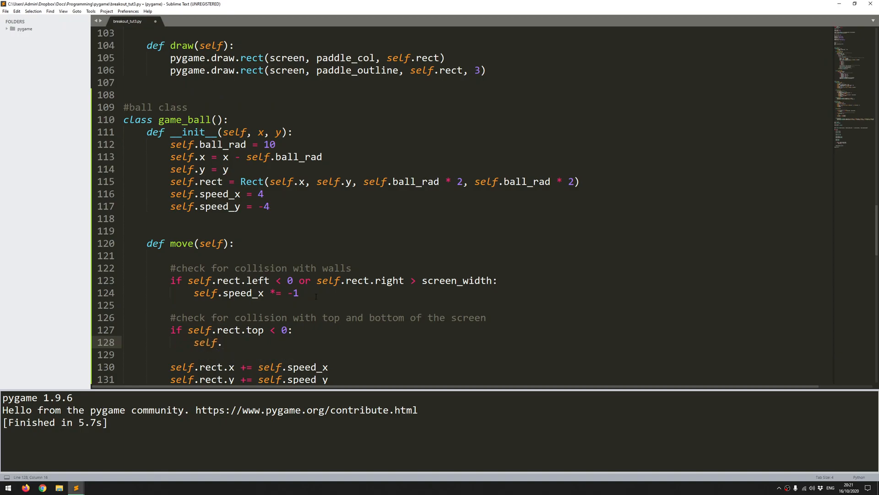
pyautogui.write('speed_y')
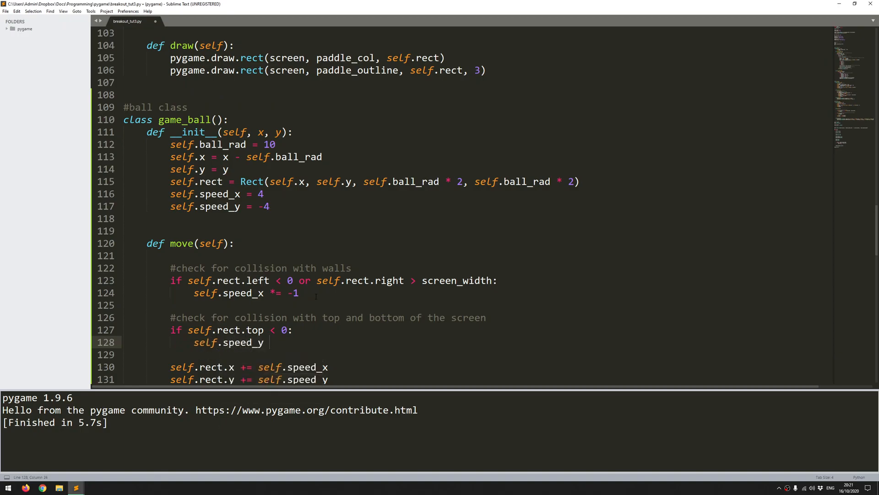
pyautogui.write('*= 1')
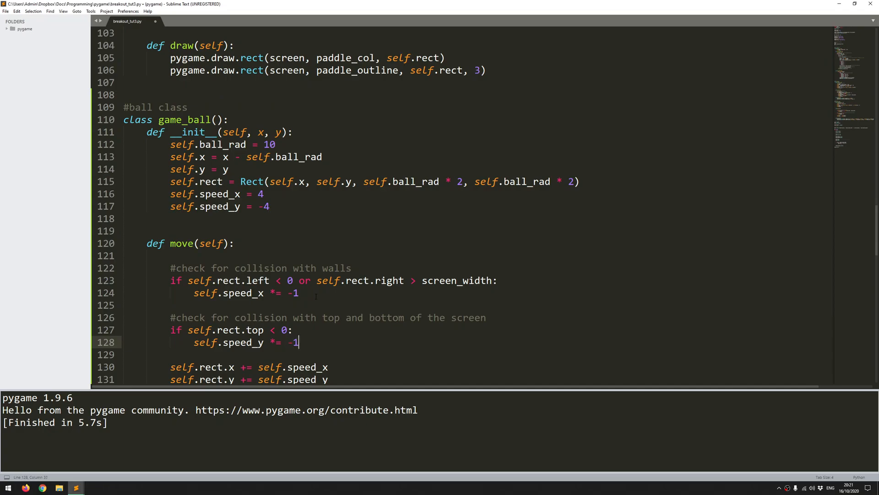
pyautogui.press('enter')
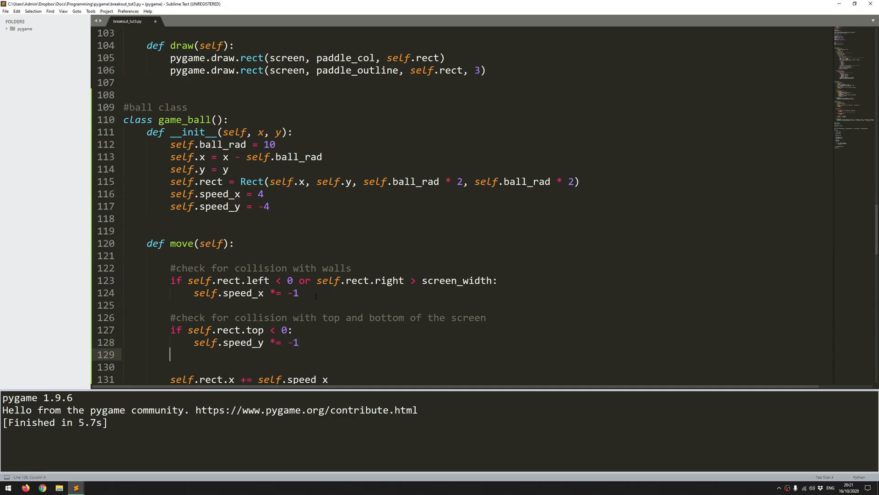
pyautogui.moveTo(170, 330); pyautogui.dragTo(170, 353)
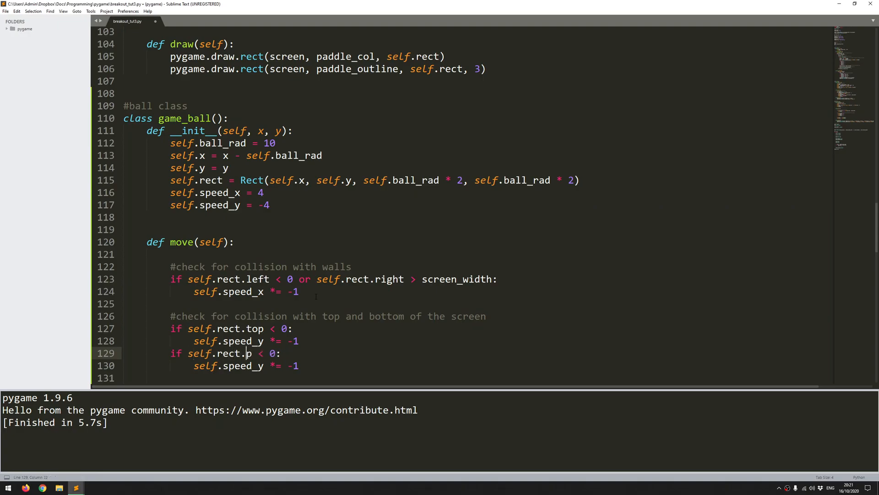
# - Change the copied check to self.rect.bottom > screen_height setting self.game_over = -1
pyautogui.press('Backspace')
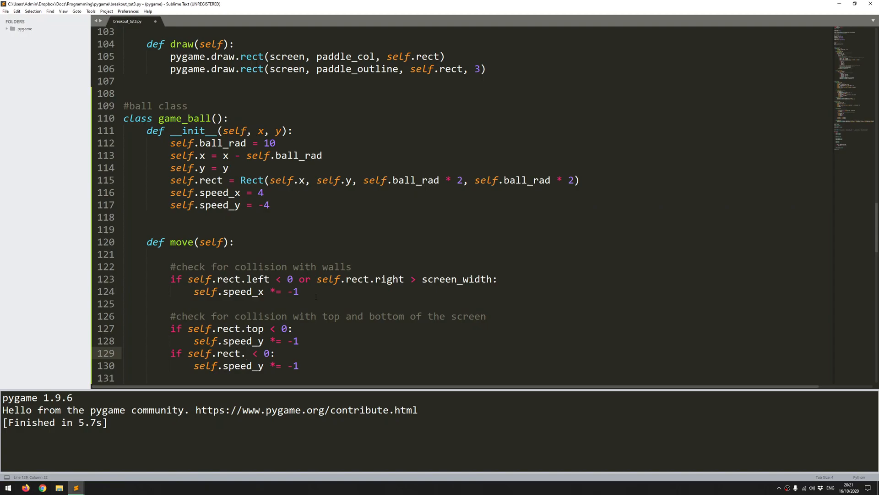
pyautogui.write('bottom')
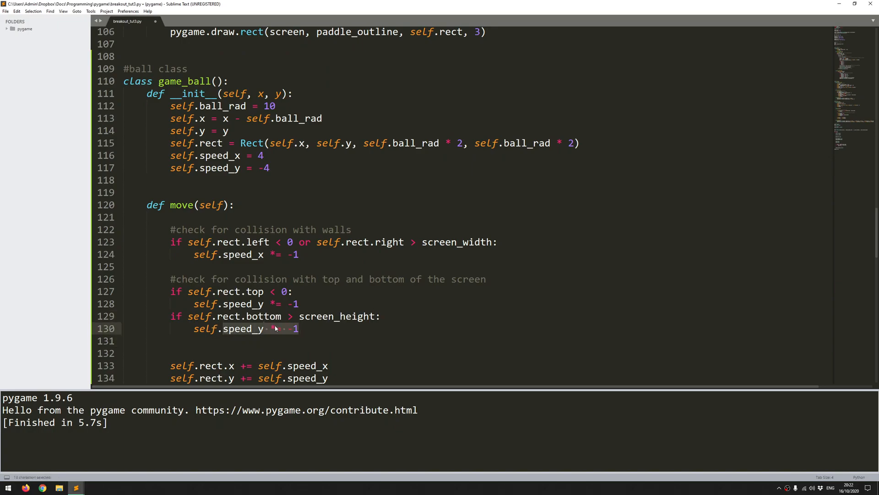
pyautogui.write('game_ov')
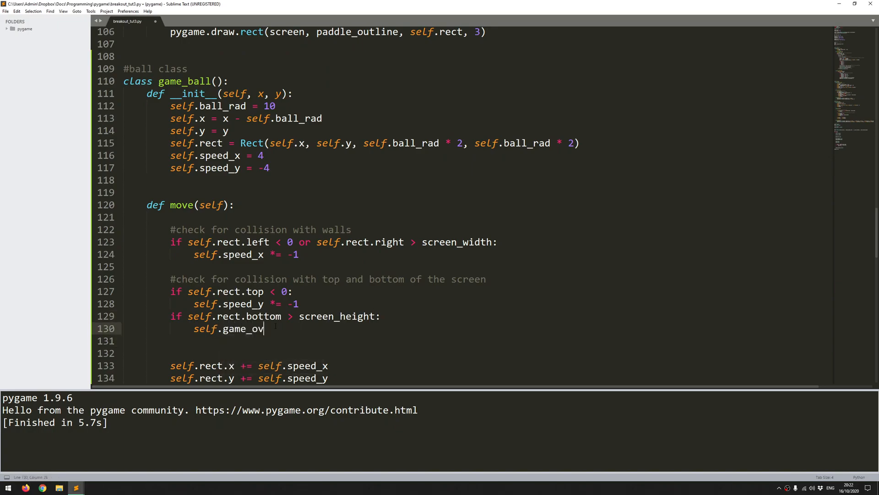
pyautogui.write('er =')
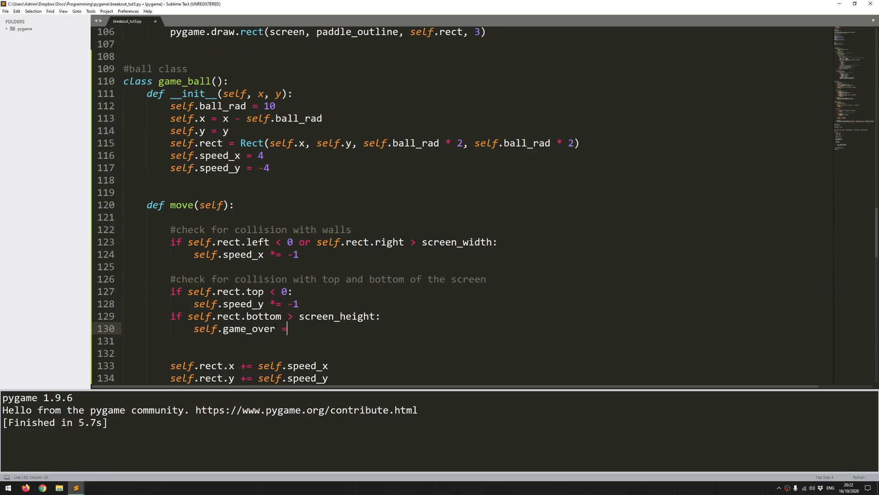
pyautogui.write('-1')
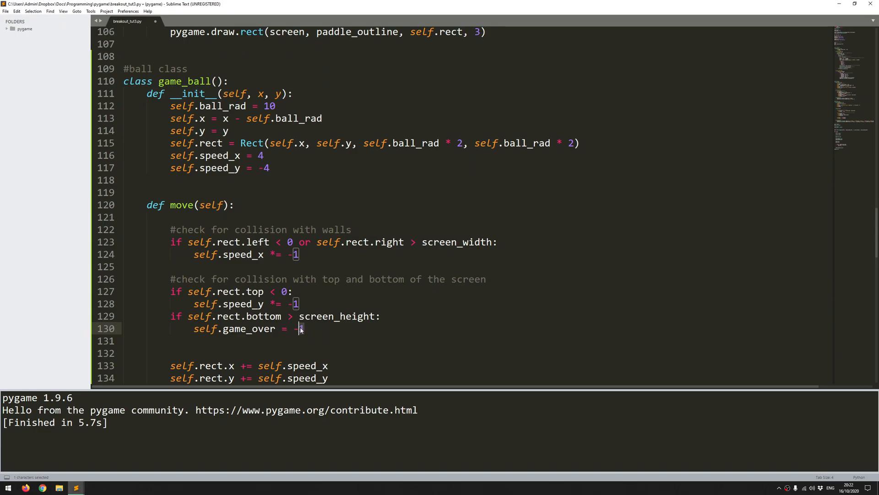
# - End move() with return self.game_over
pyautogui.scroll(-3)
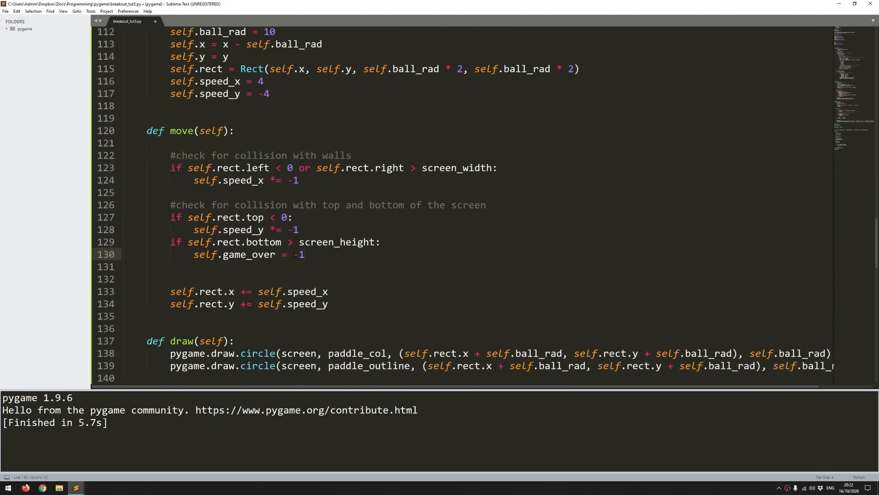
pyautogui.doubleClick(295, 253)
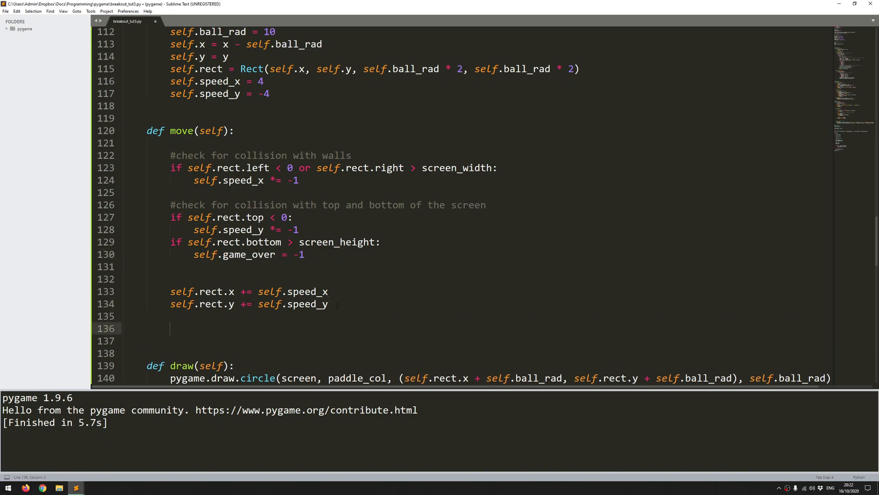
pyautogui.write('return self.')
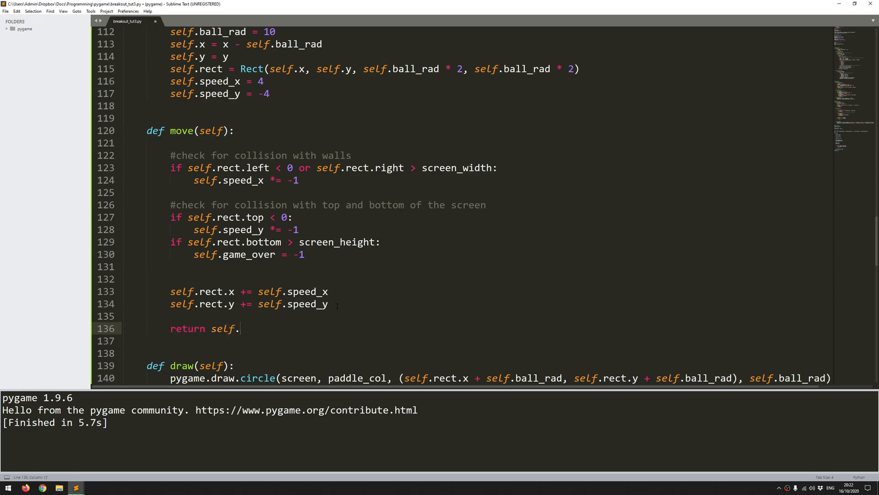
pyautogui.write('game_ove')
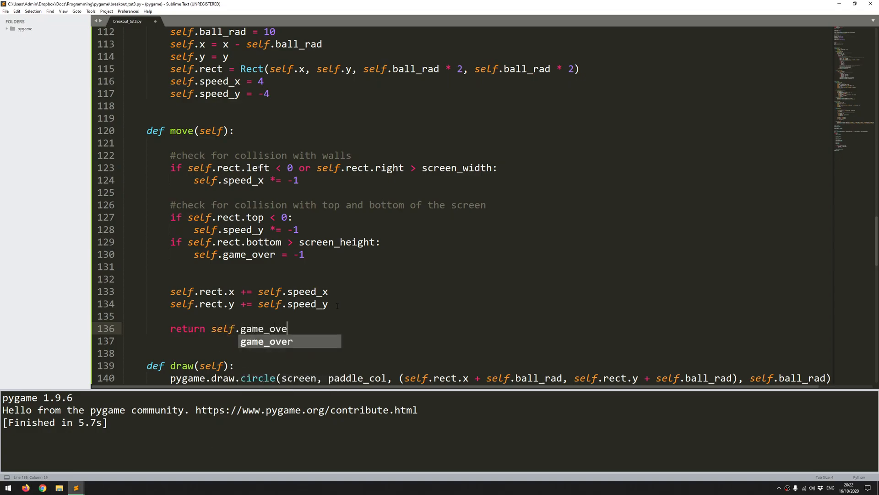
pyautogui.press('Tab')
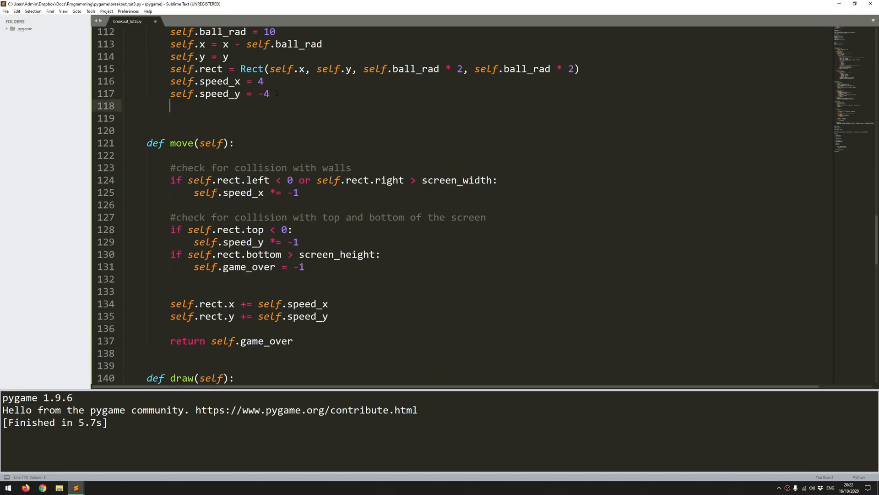
# - Initialise self.game_over = 0 in the game_ball constructor after speed_y
pyautogui.write('self.')
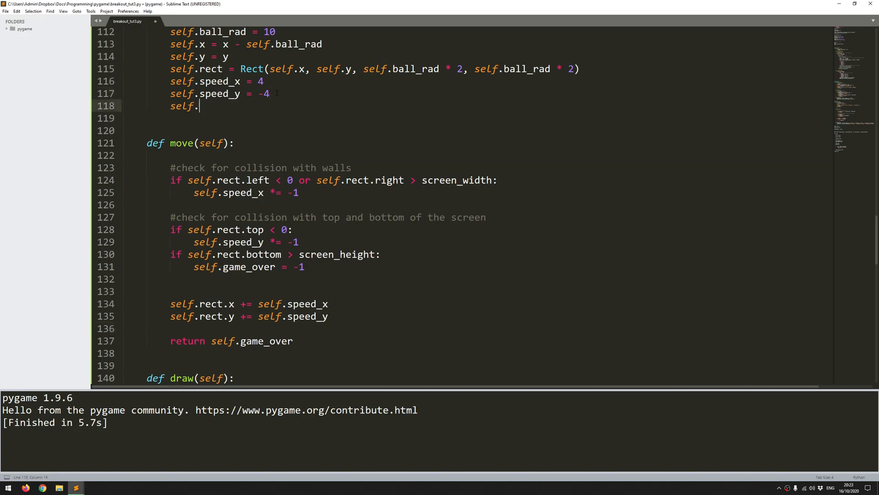
pyautogui.write('game_over')
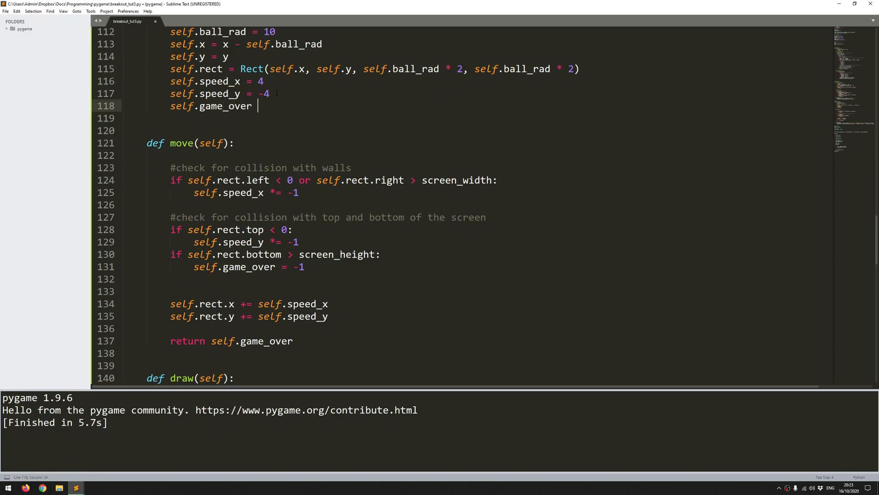
pyautogui.write('= 0')
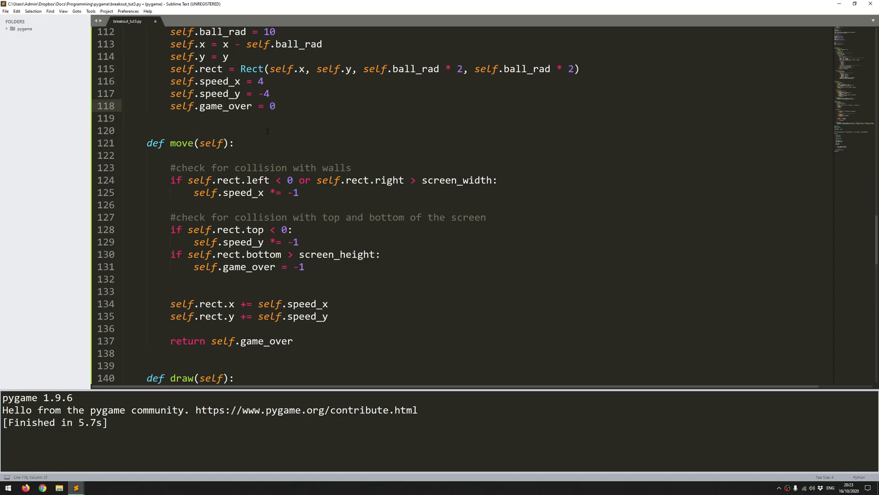
pyautogui.scroll(-3)
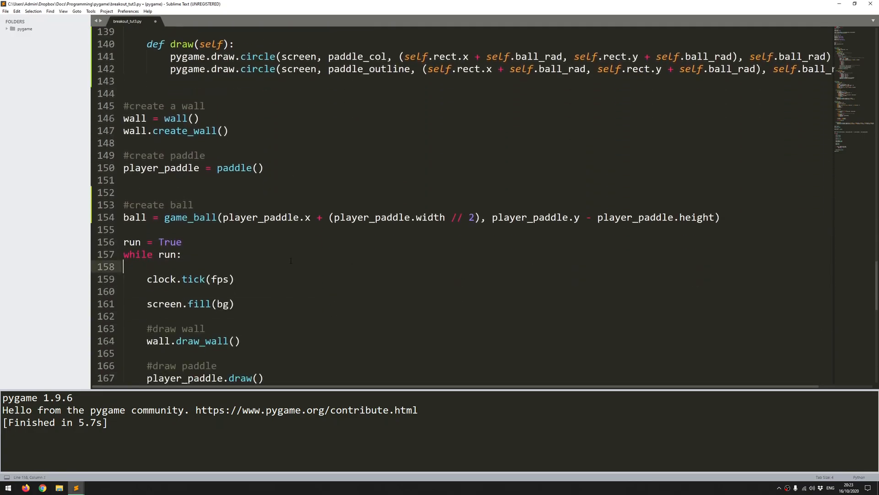